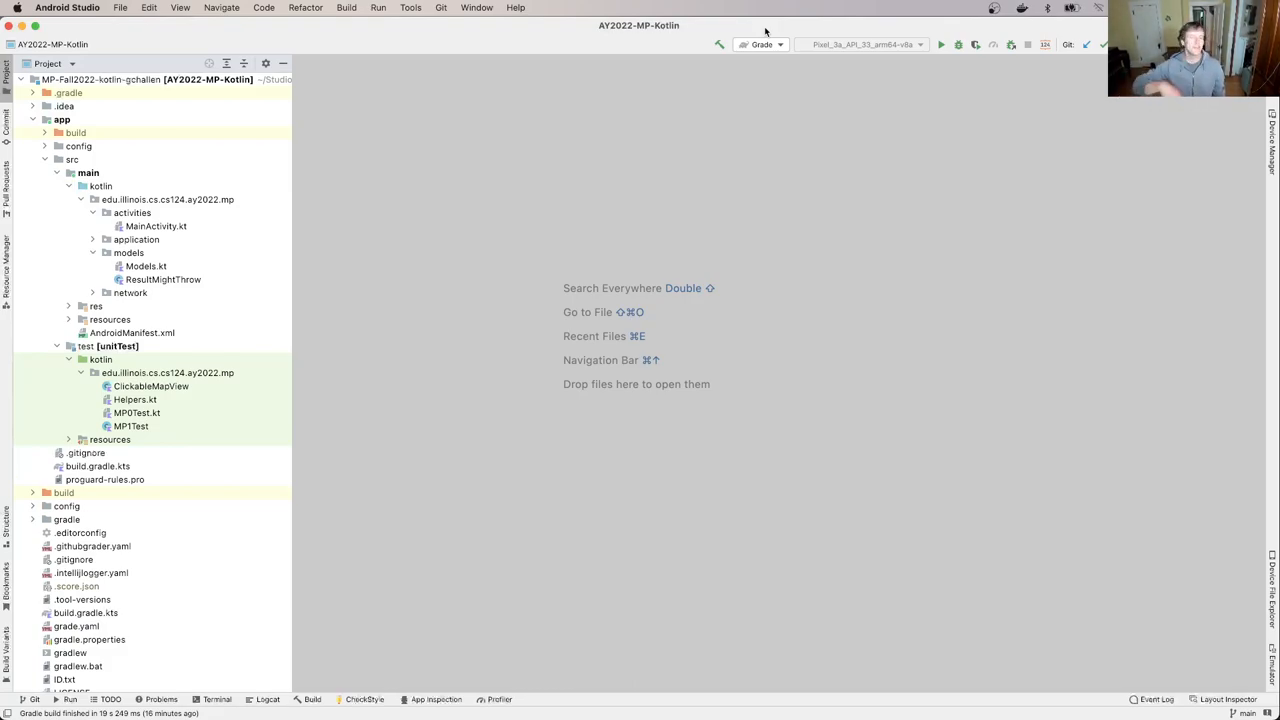
Step: Launch the Run App configuration on the Pixel emulator to show the campus map
left_click(779, 44)
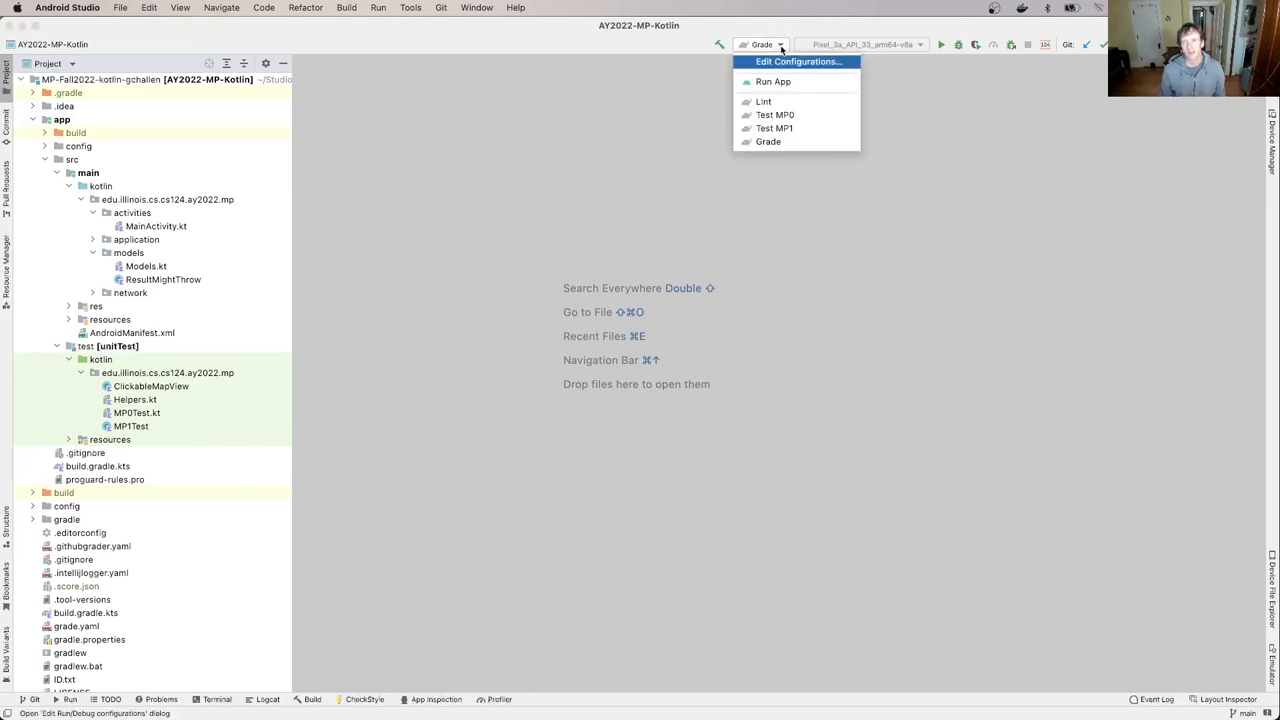
mouse_move(800, 81)
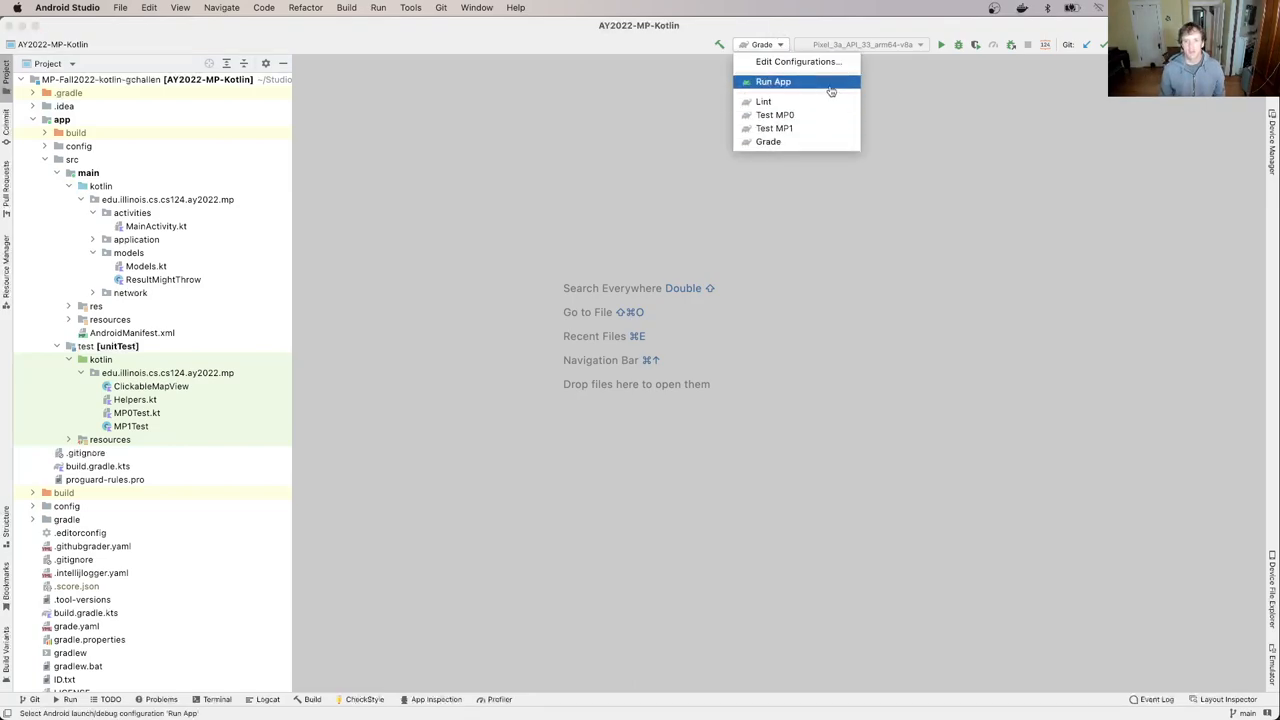
left_click(773, 81)
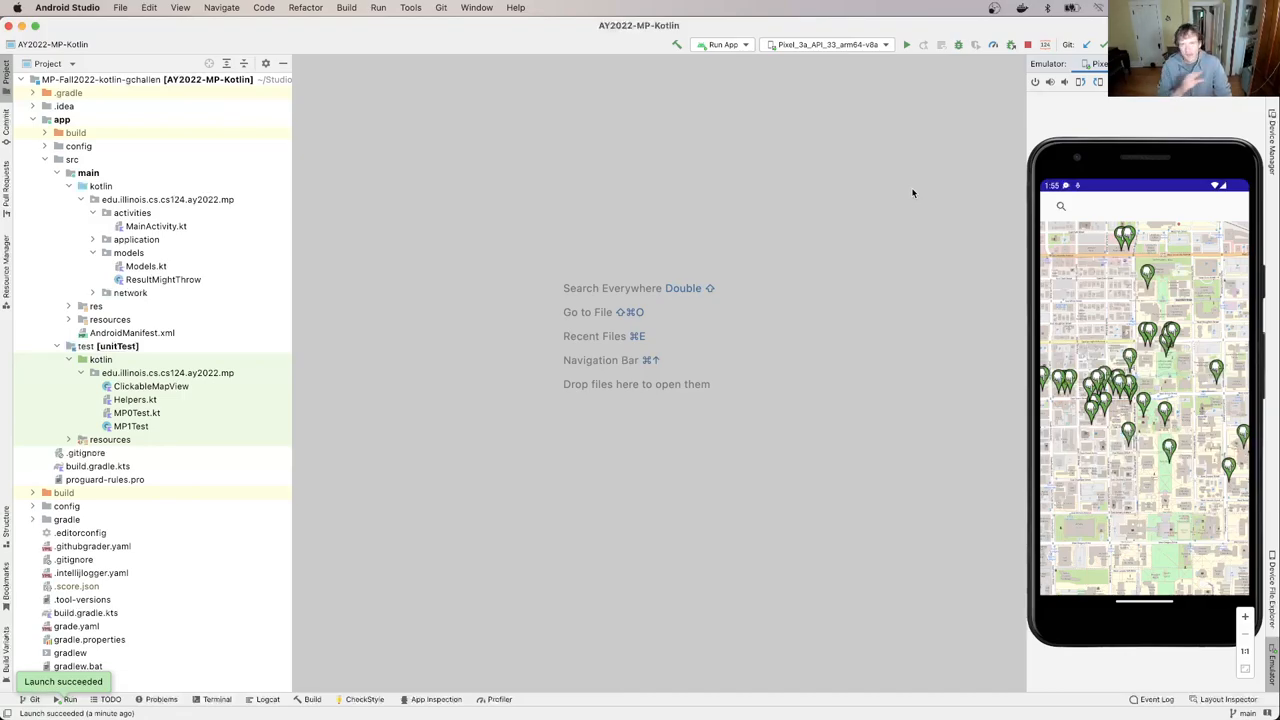
mouse_move(1150, 273)
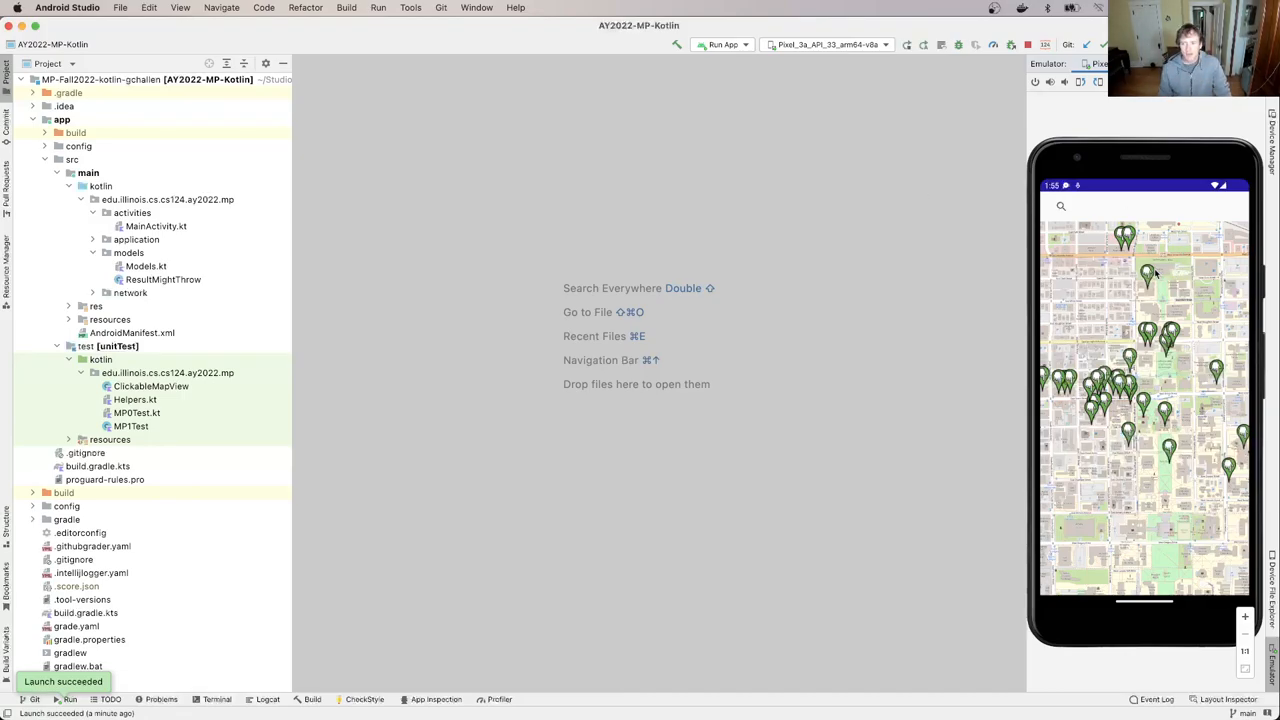
Step: Tap a place marker on the emulator map to show its info popup
left_click(1147, 272)
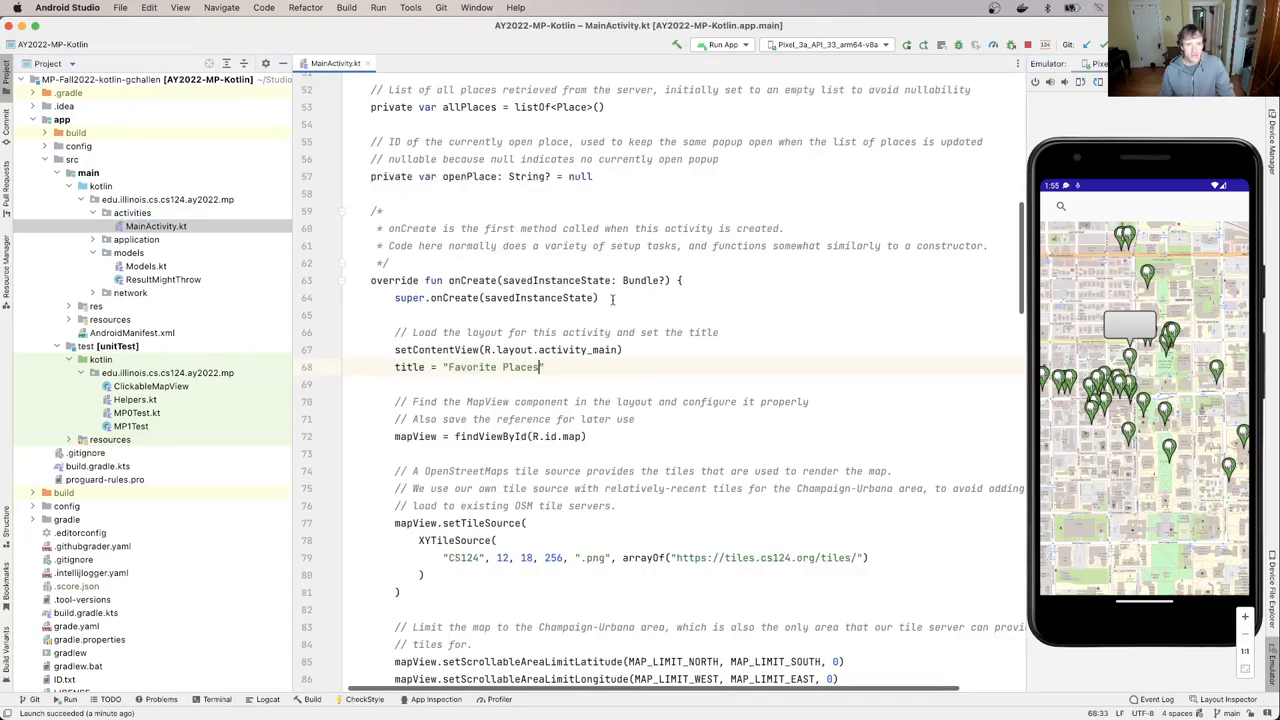
Step: Inspect the Place class in Models.kt from updateShownPlaces, then return to MainActivity.kt
scroll("down", 3)
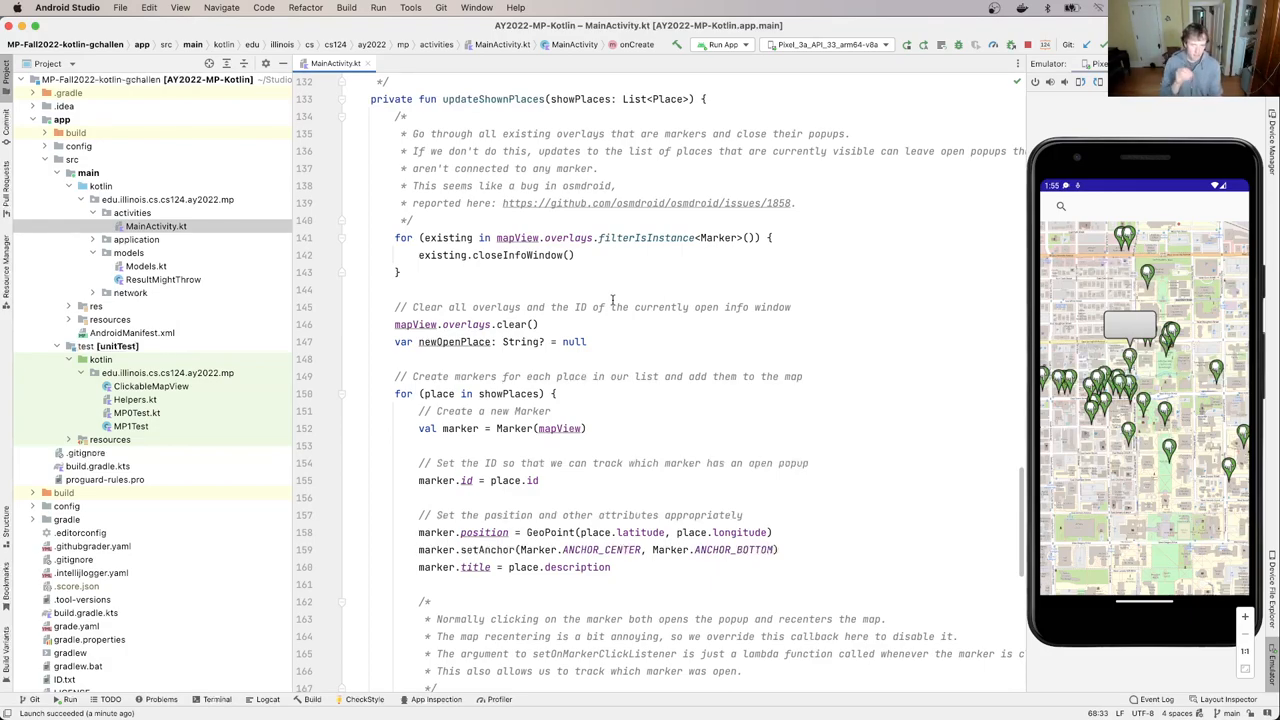
double_click(669, 99)
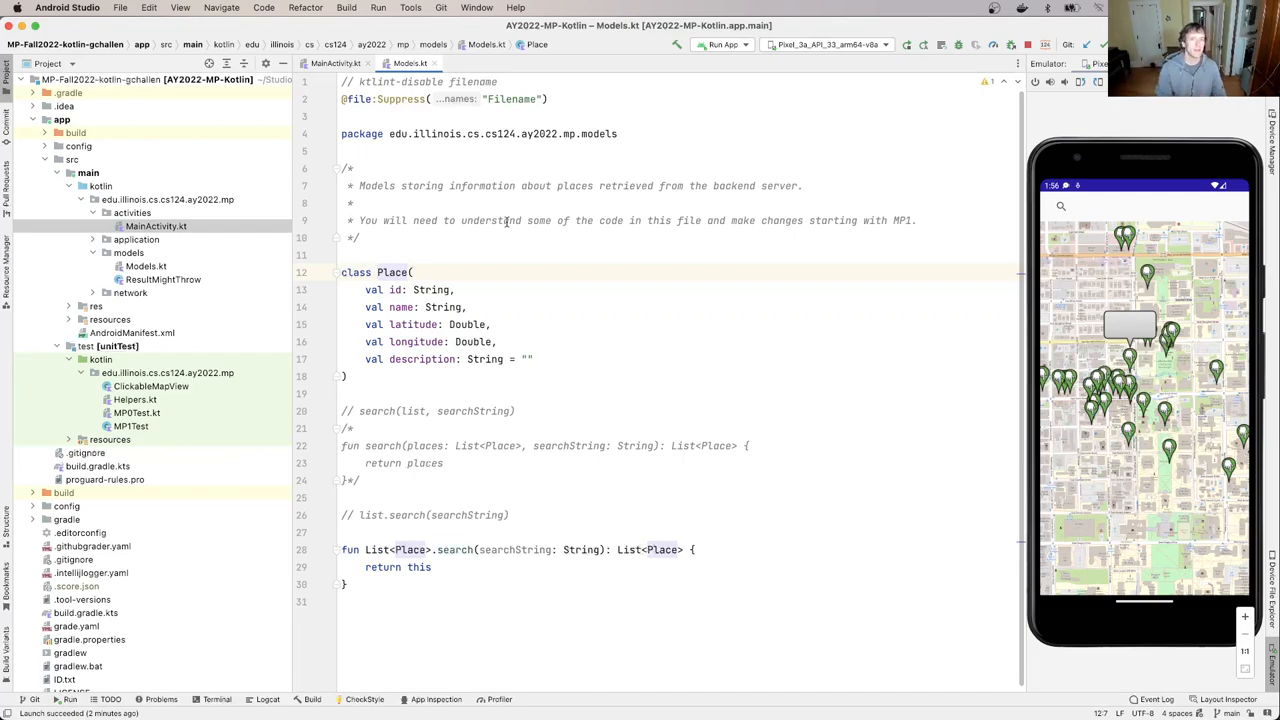
left_click(335, 63)
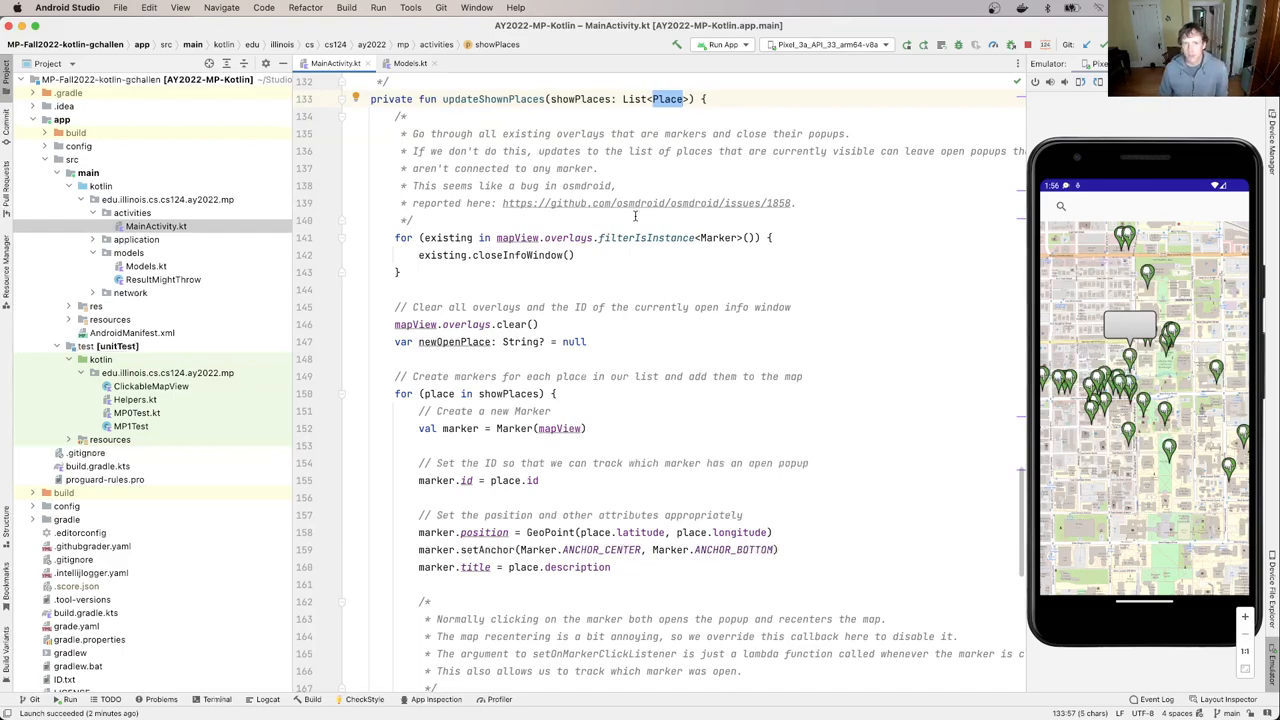
Step: Scroll to the marker-creation loop and view the setTitle documentation for marker.title
scroll("down", 3)
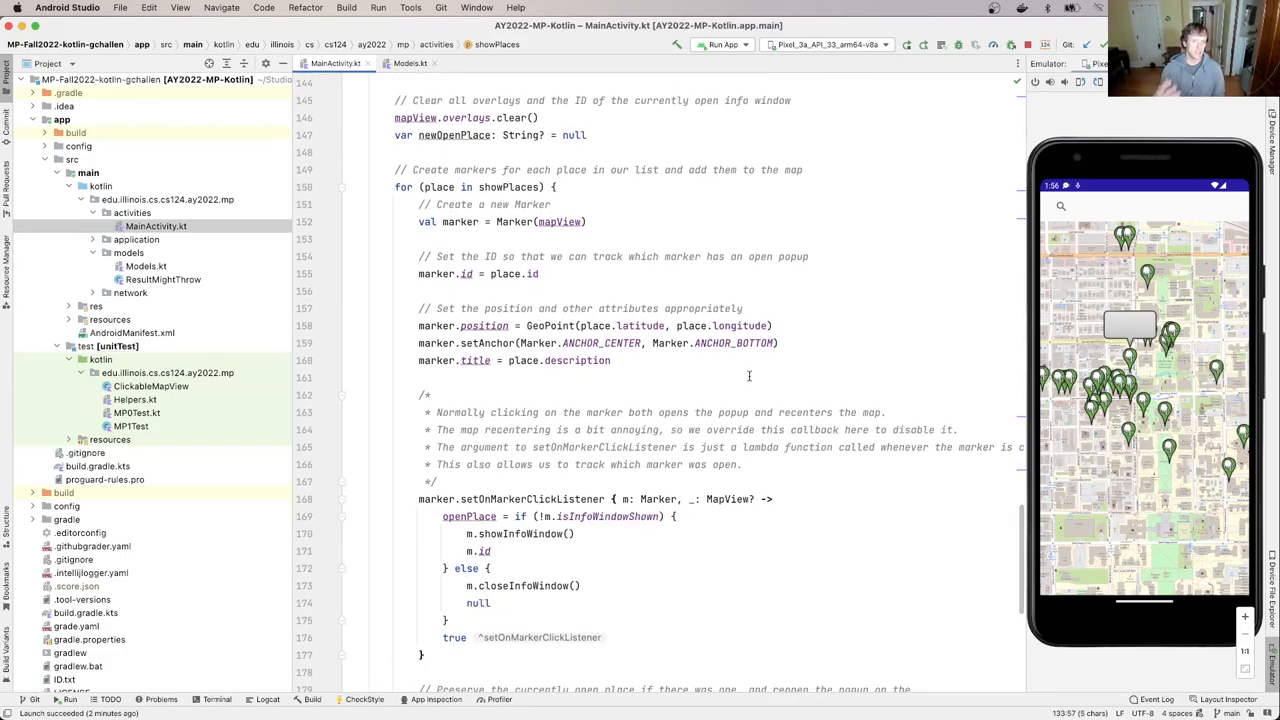
double_click(510, 187)
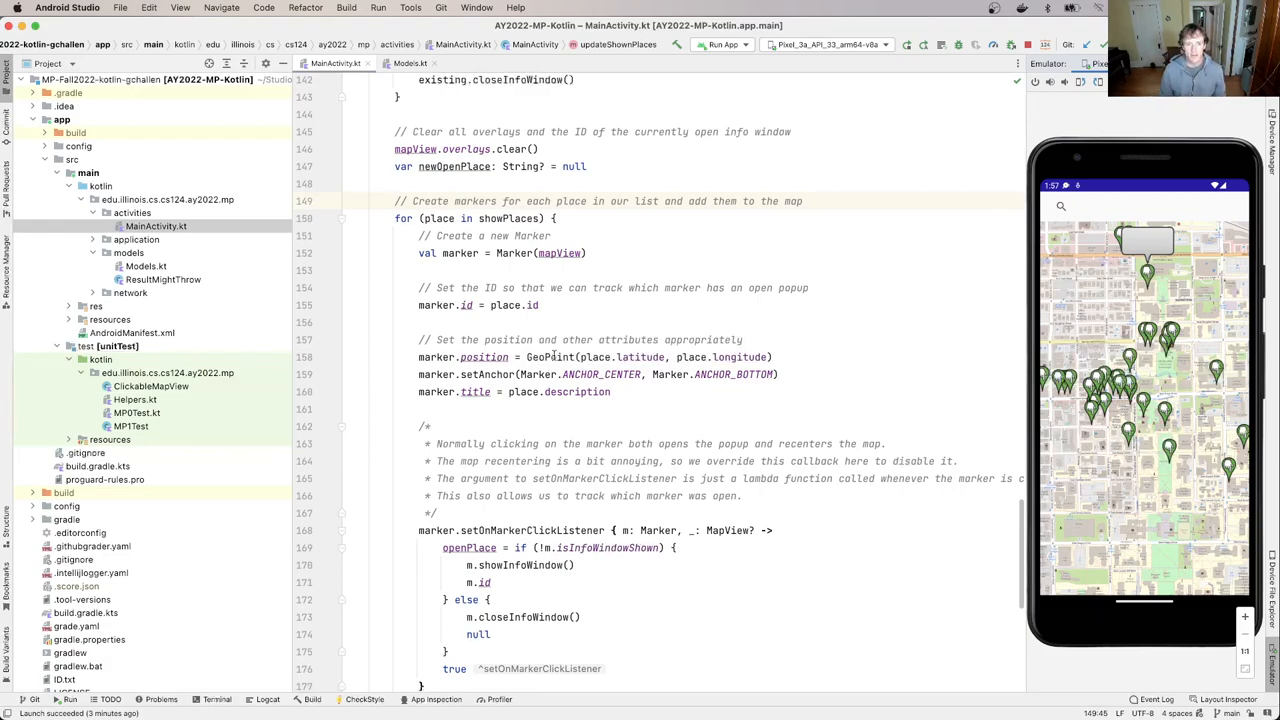
mouse_move(484, 357)
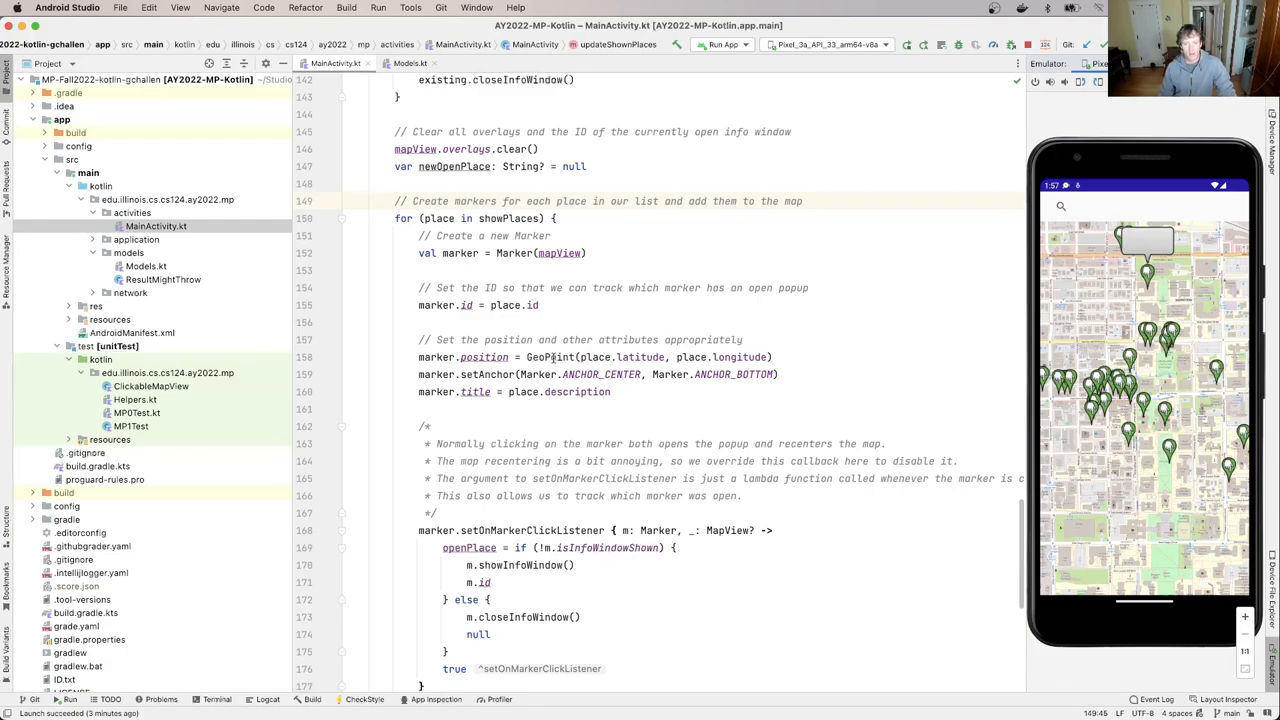
mouse_move(548, 357)
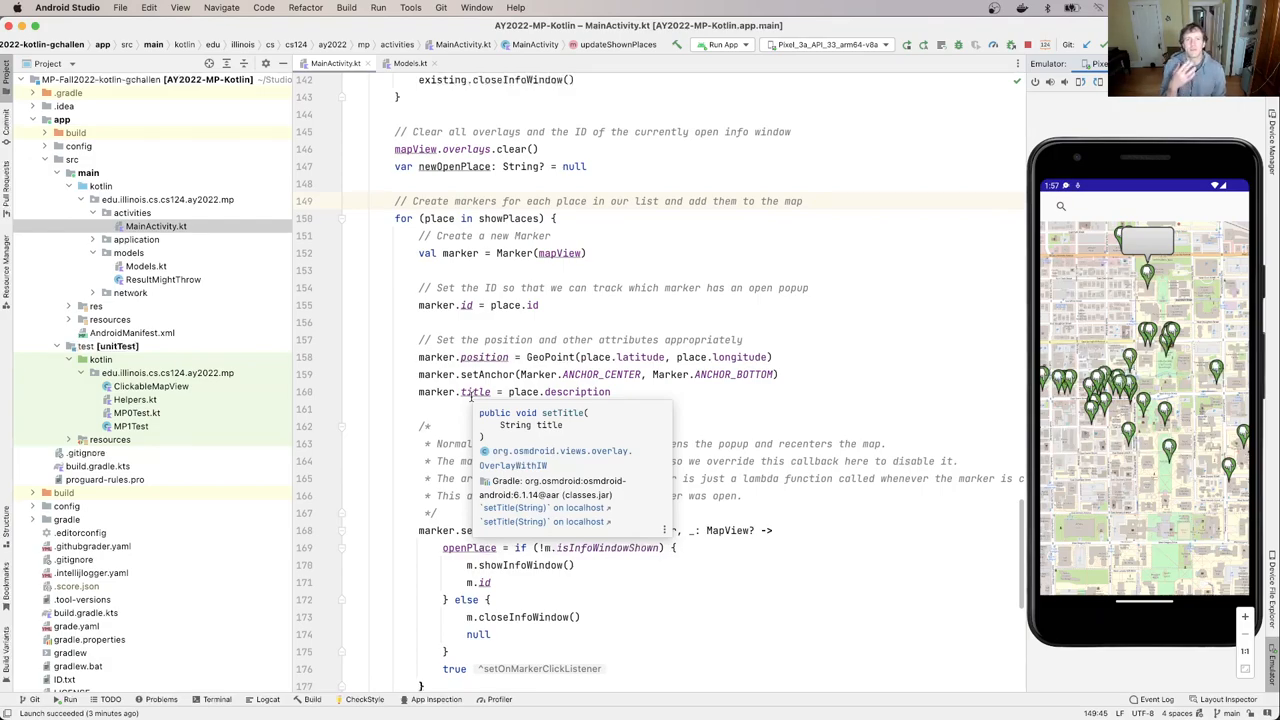
Step: Dismiss the setTitle documentation popup
key("Escape")
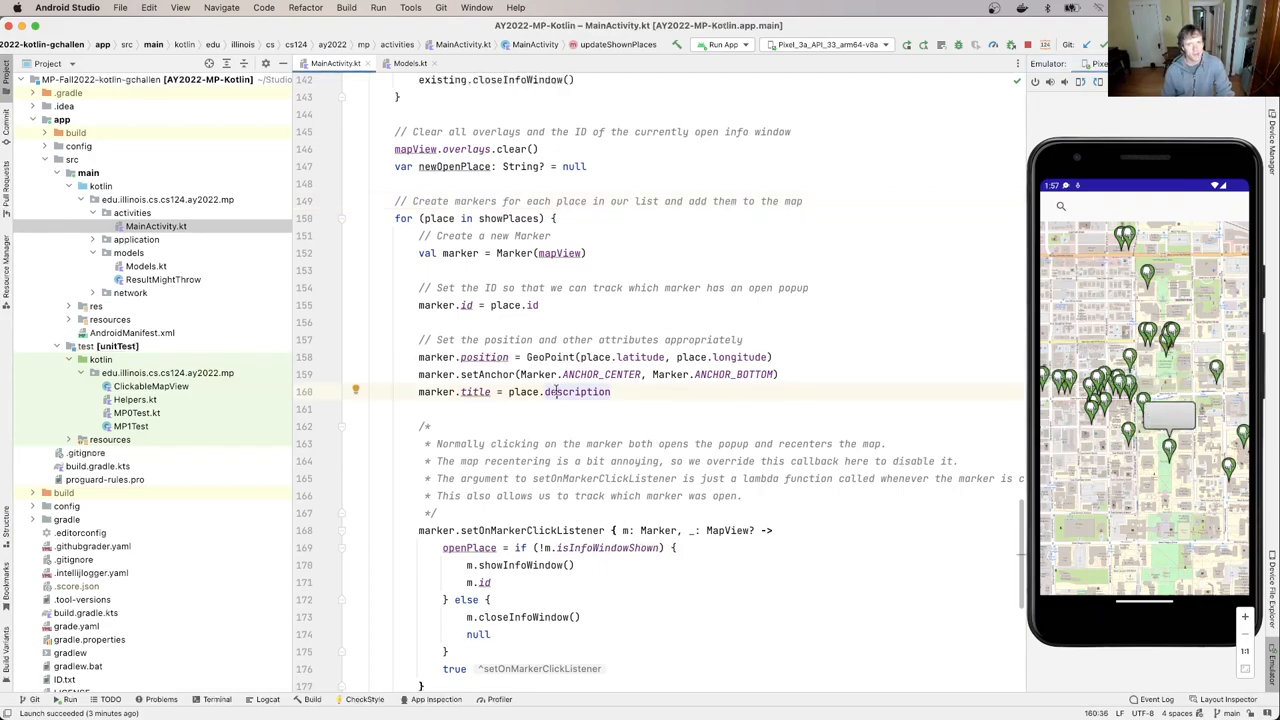
mouse_move(578, 391)
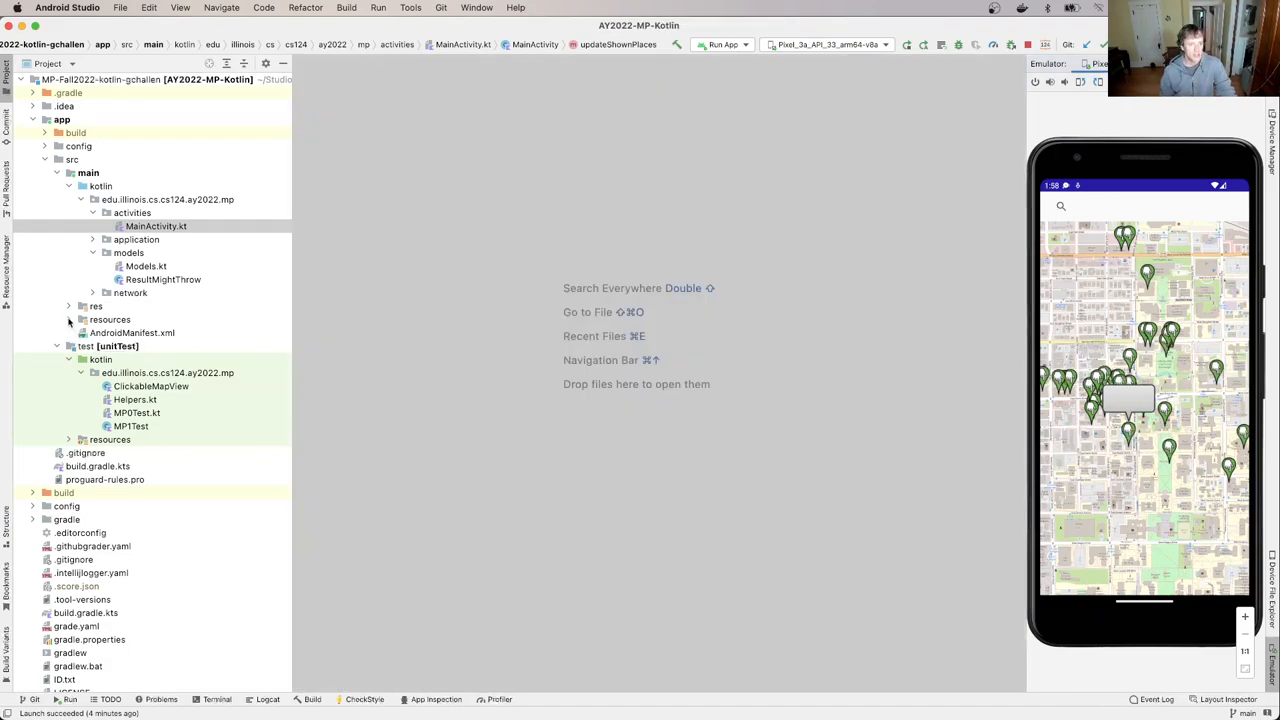
left_click(156, 226)
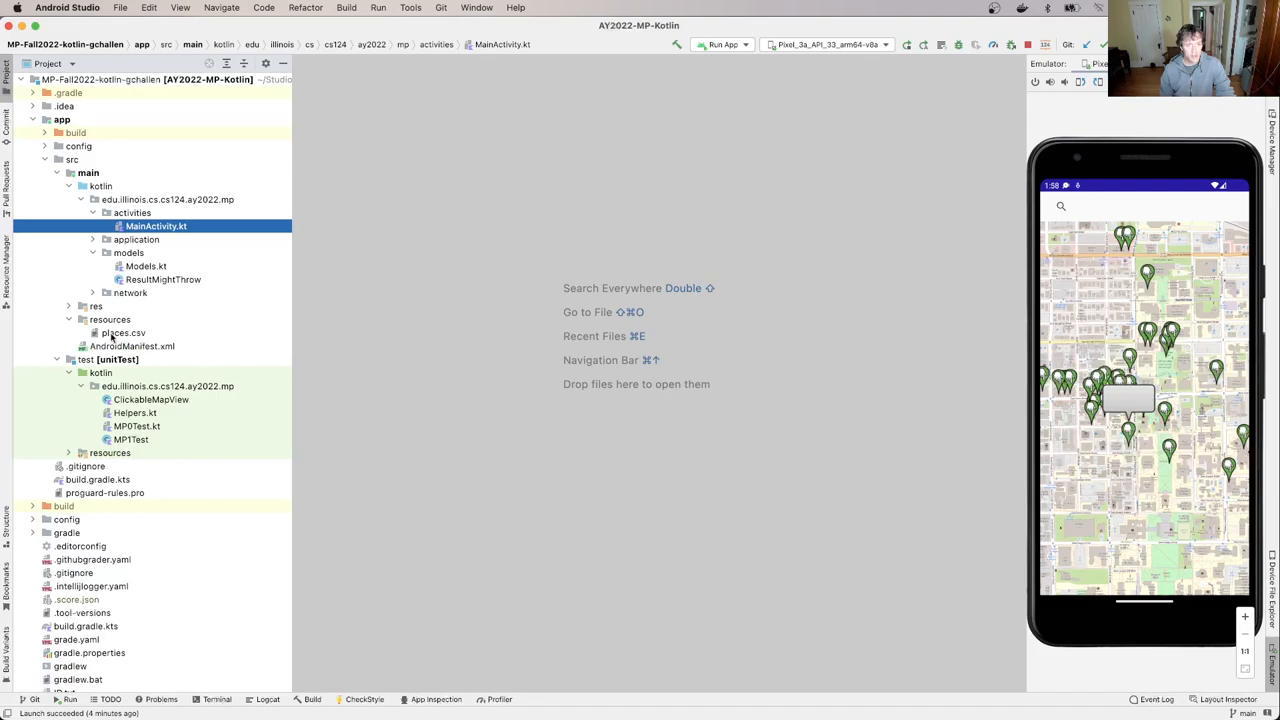
double_click(122, 332)
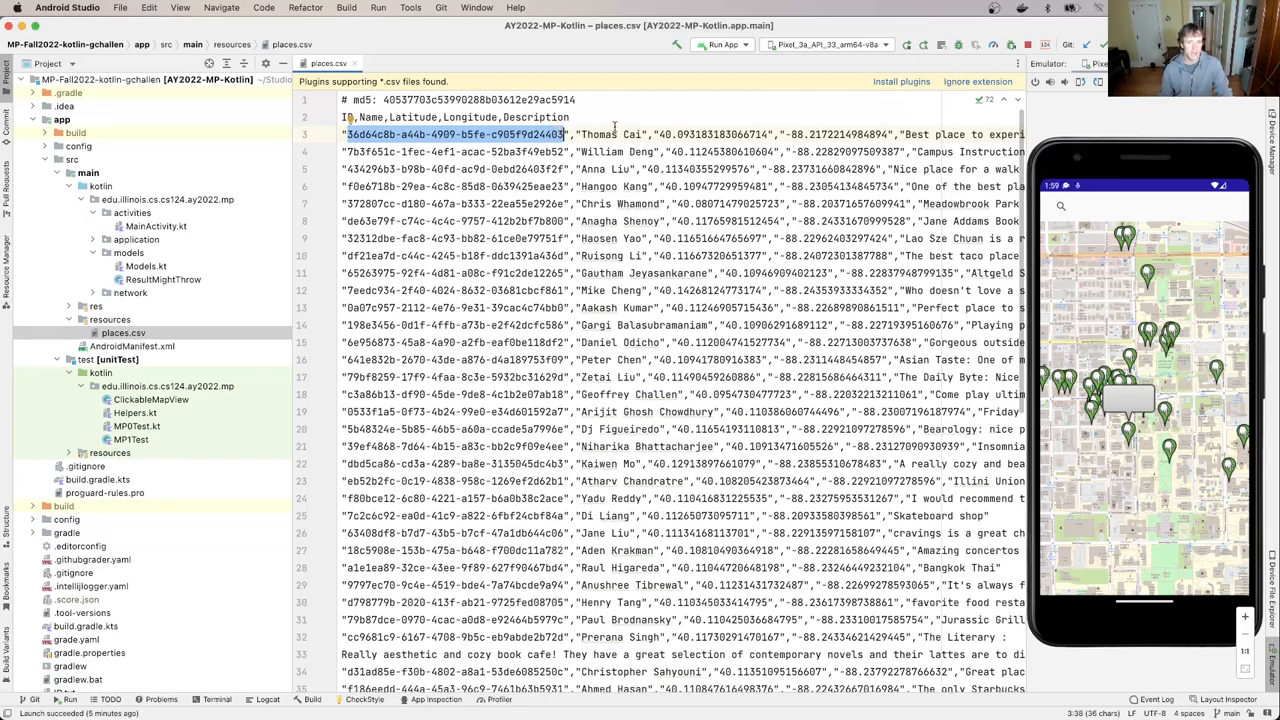
double_click(598, 134)
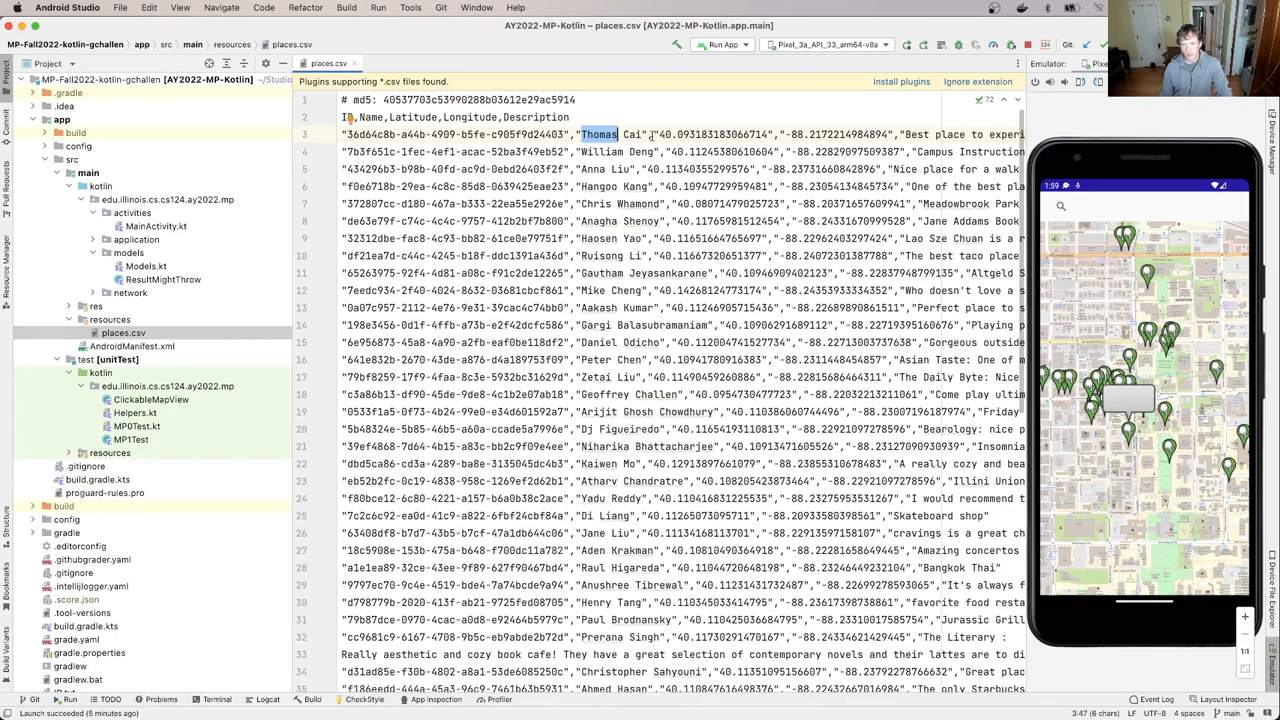
scroll("left", 3)
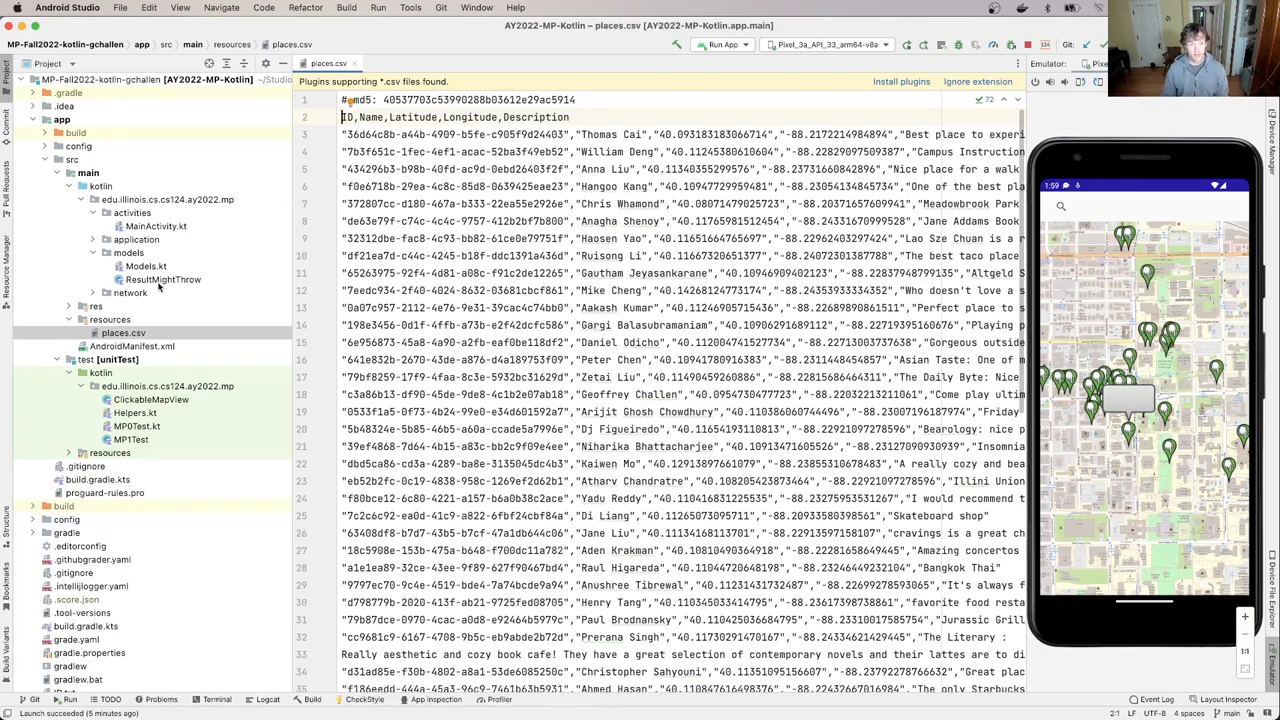
Step: Open Models.kt to view the Place class, then bring places.csv back to the front
double_click(146, 266)
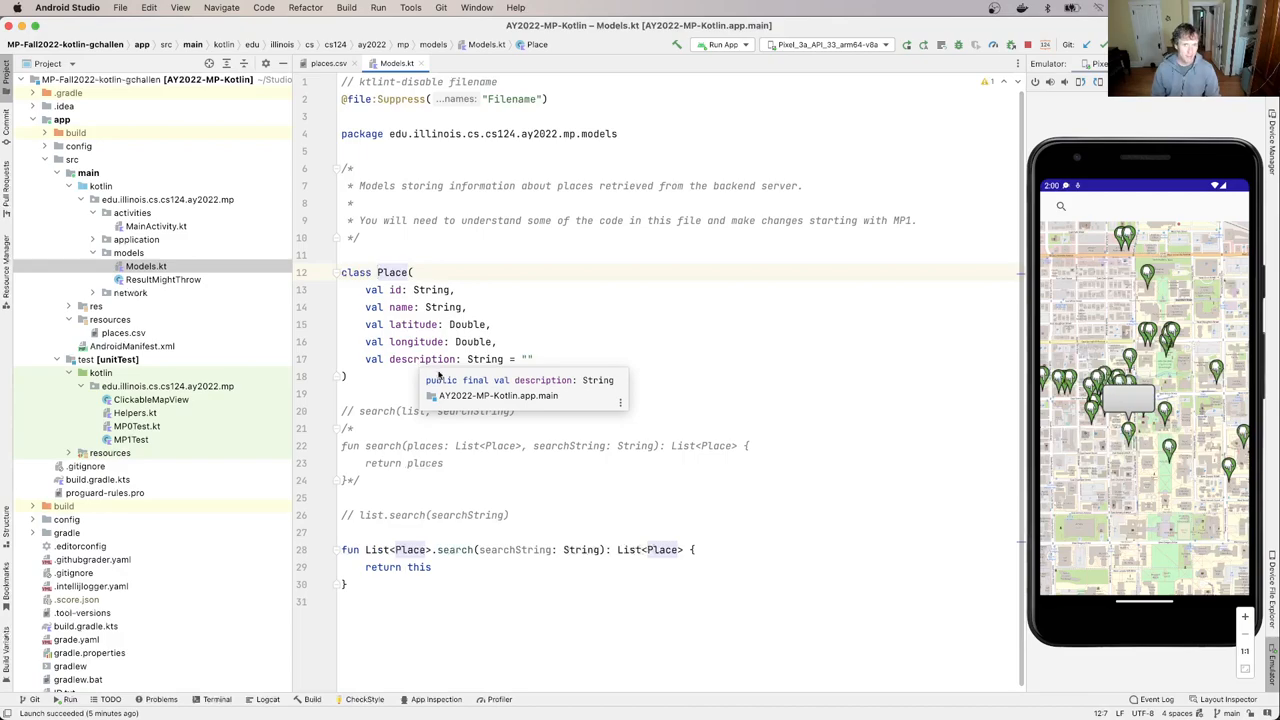
mouse_move(622, 235)
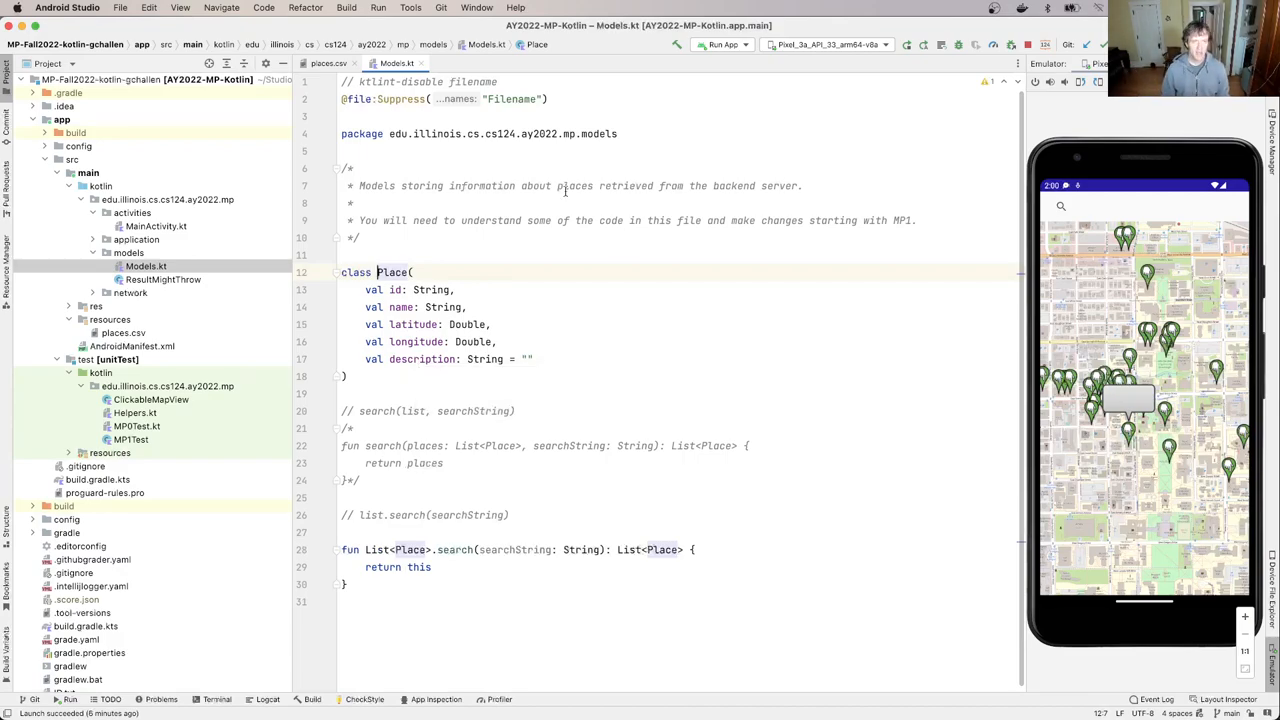
left_click(328, 62)
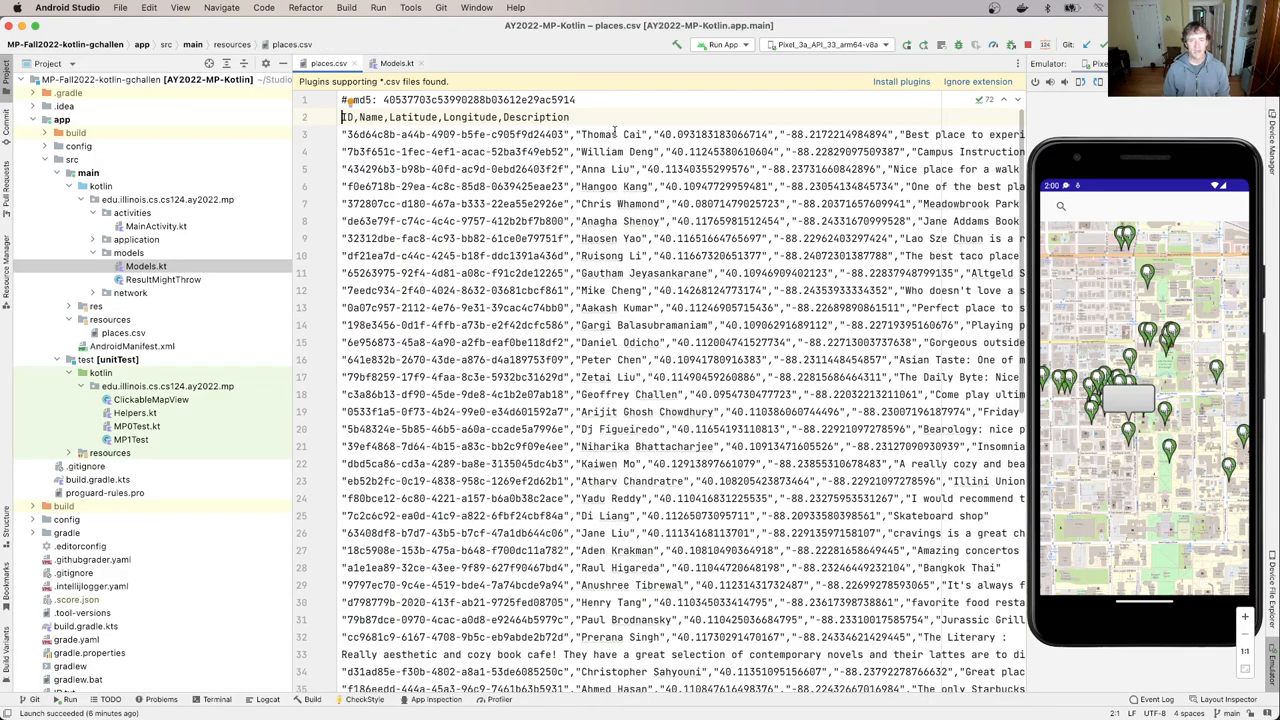
scroll("right", 3)
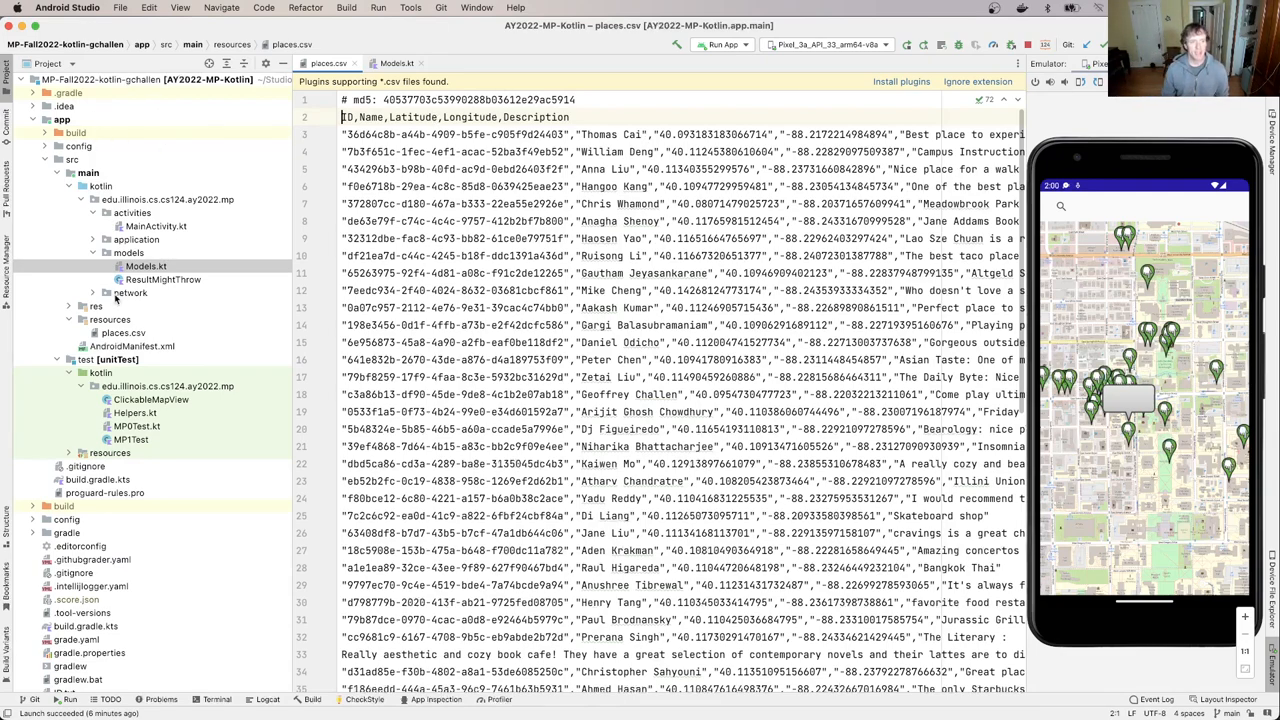
Step: Open Server.kt from the network package to view loadPlaces
double_click(144, 319)
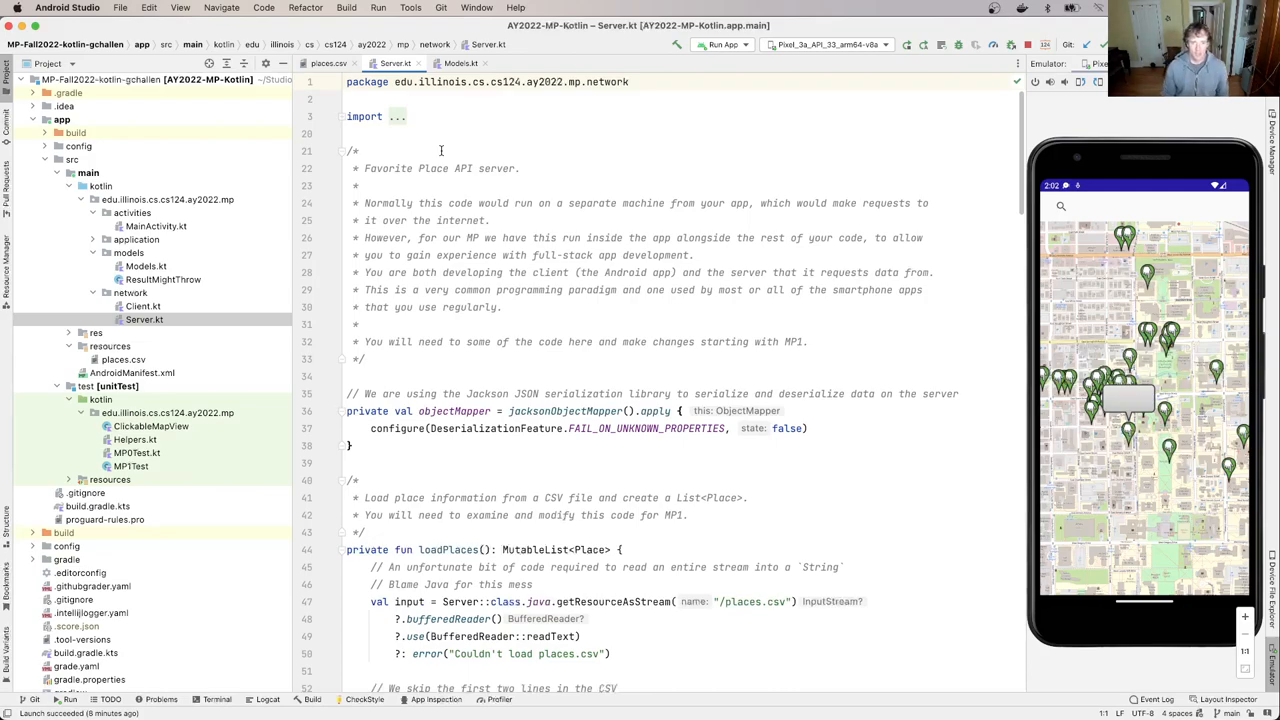
scroll("down", 3)
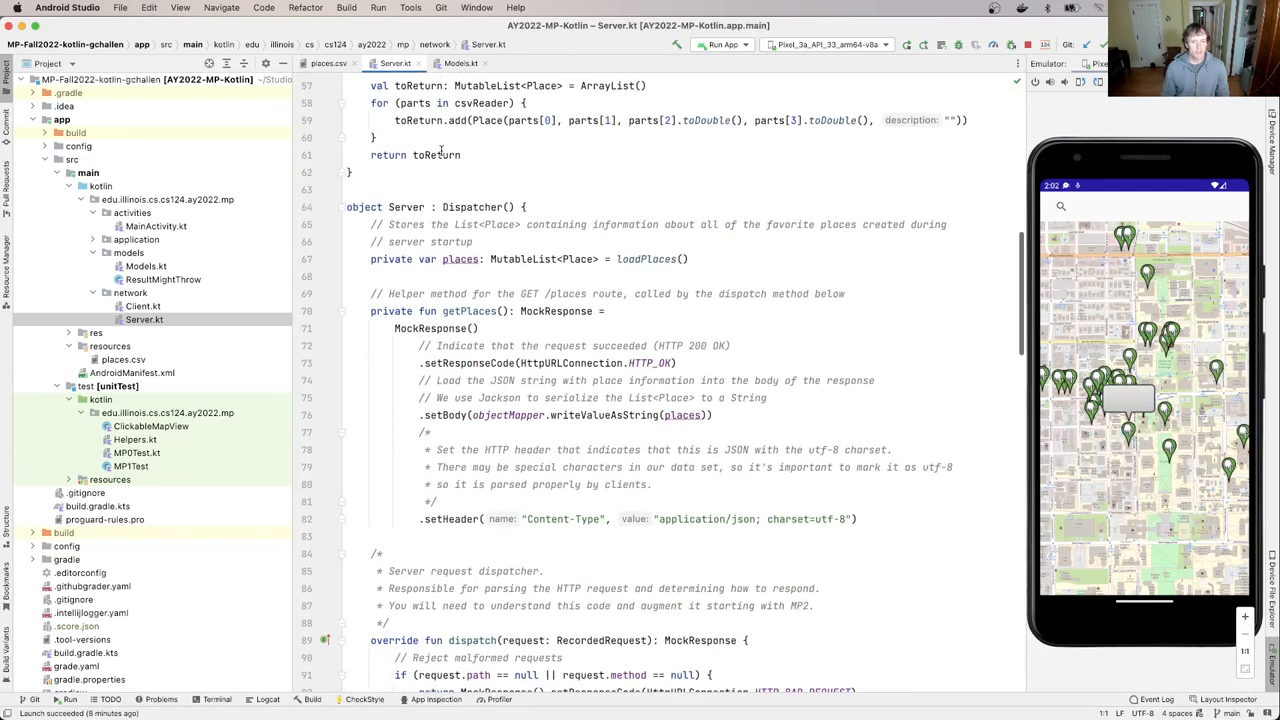
scroll("down", 3)
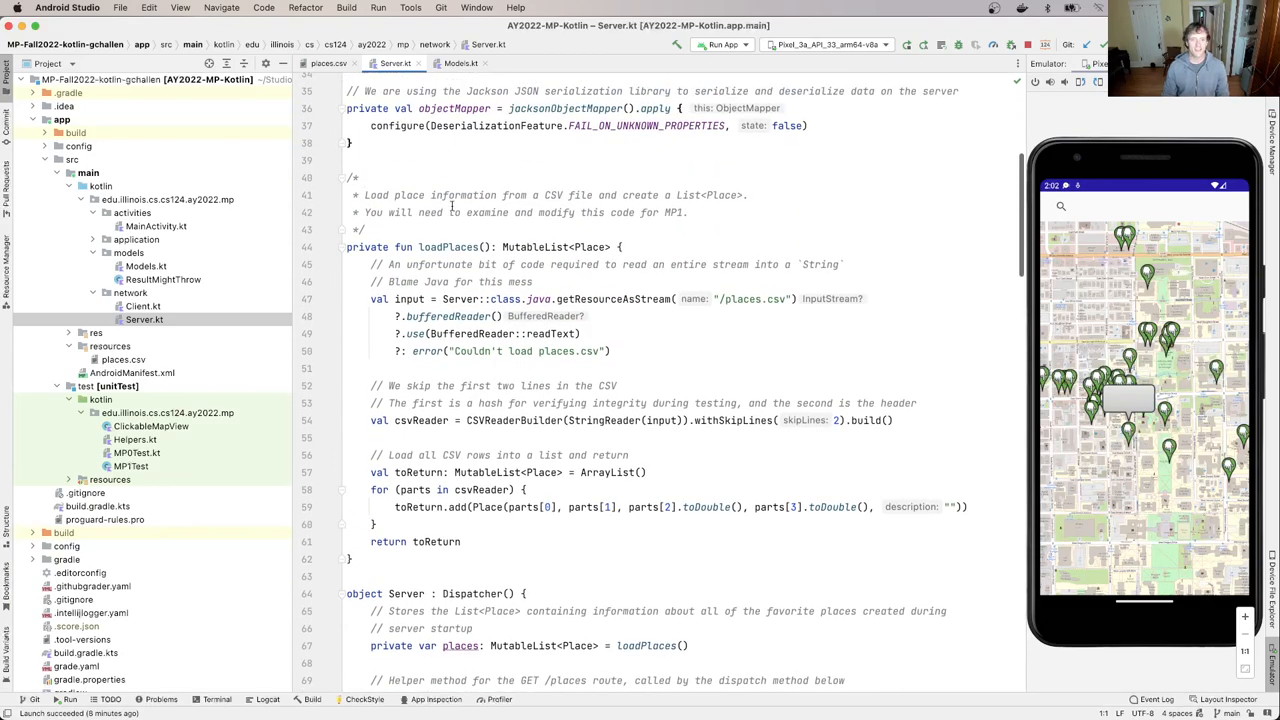
double_click(448, 247)
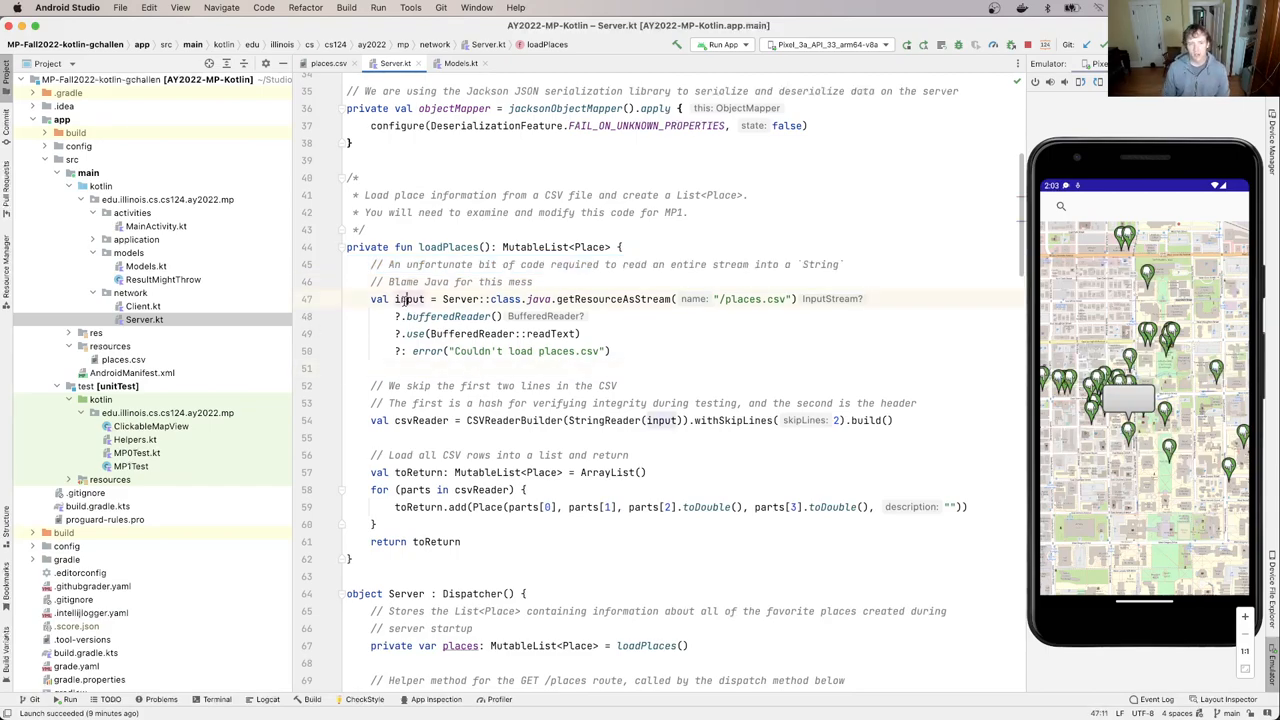
double_click(410, 298)
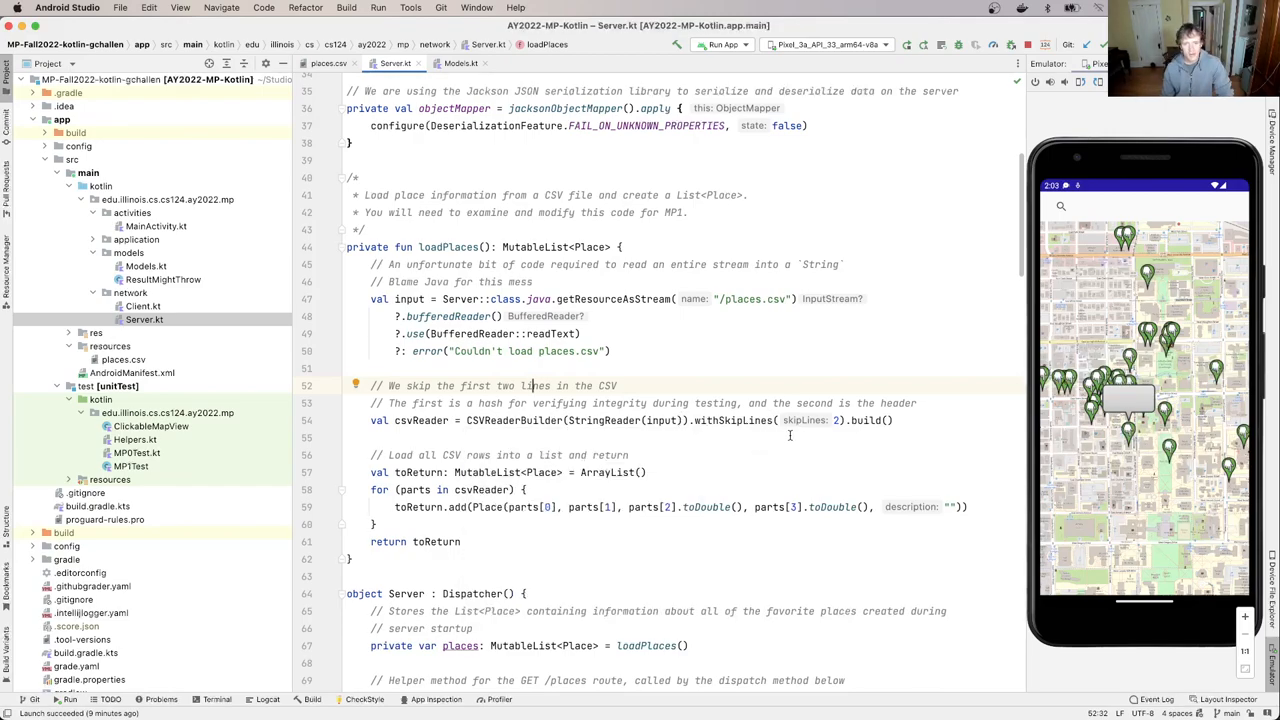
left_click(329, 63)
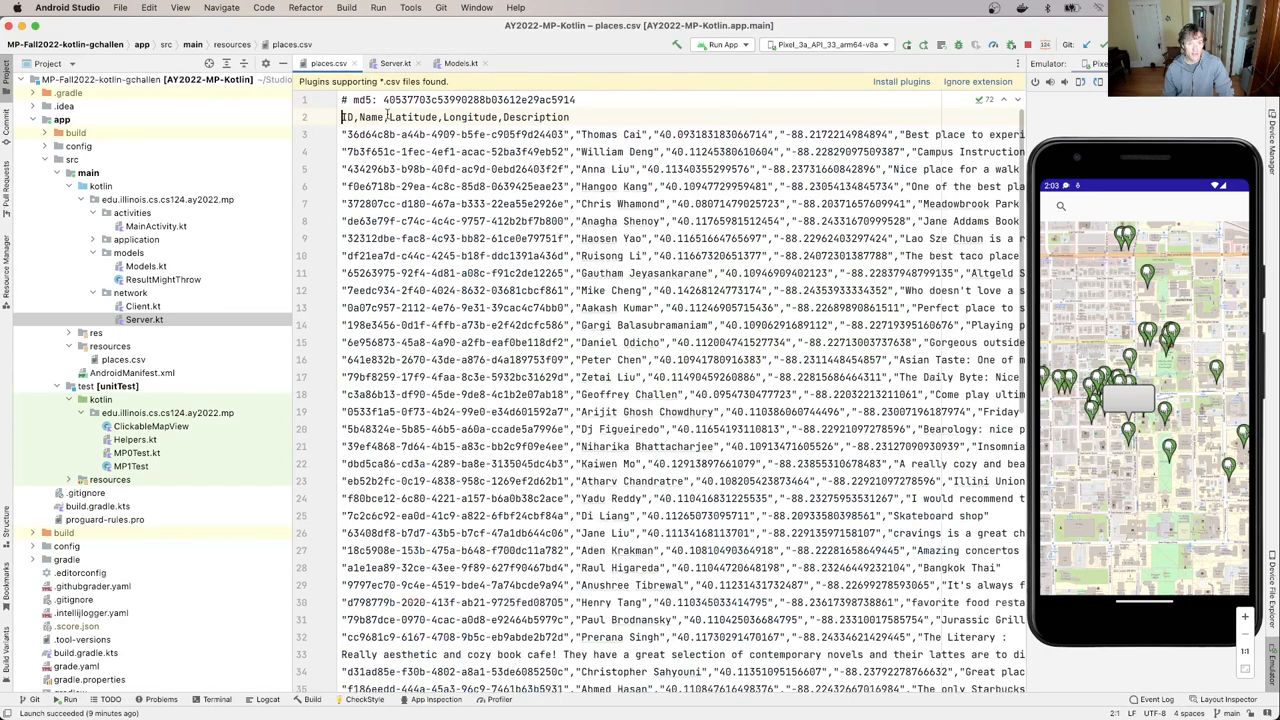
left_click(394, 63)
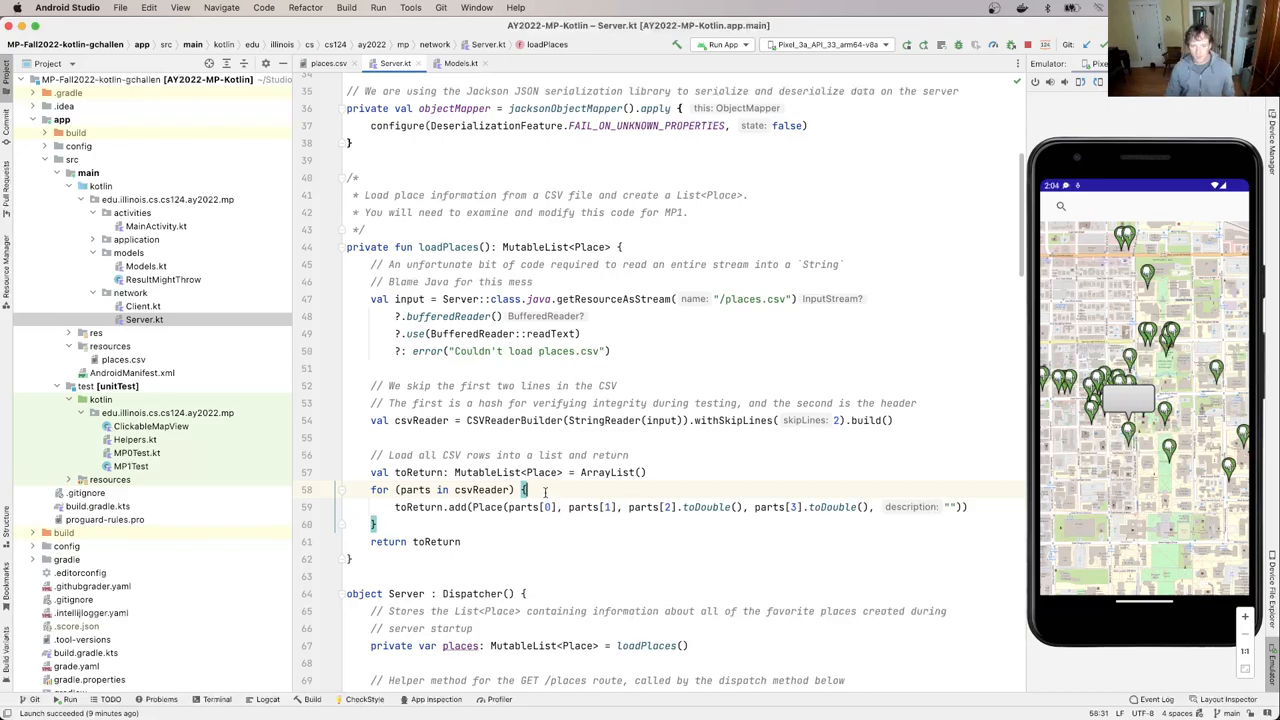
Step: Add println(parts[0]) inside the CSV loop of loadPlaces in Server.kt
type("println(parts")
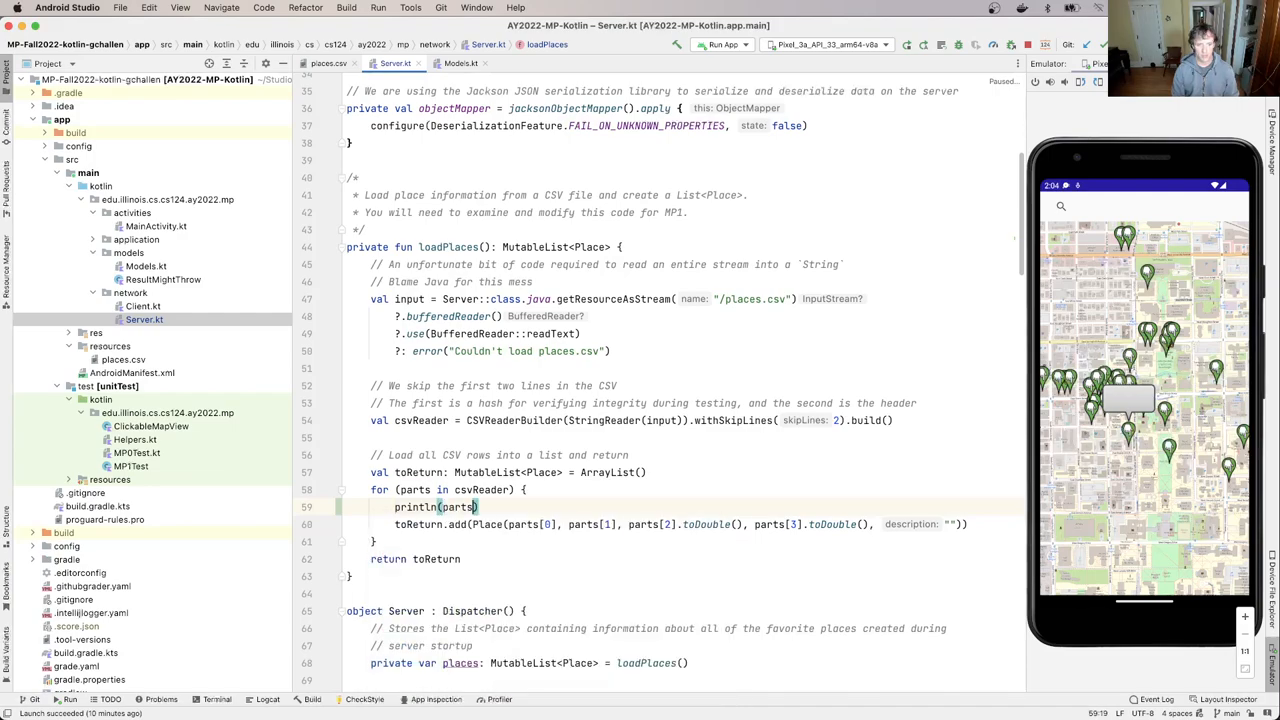
type("[0]")
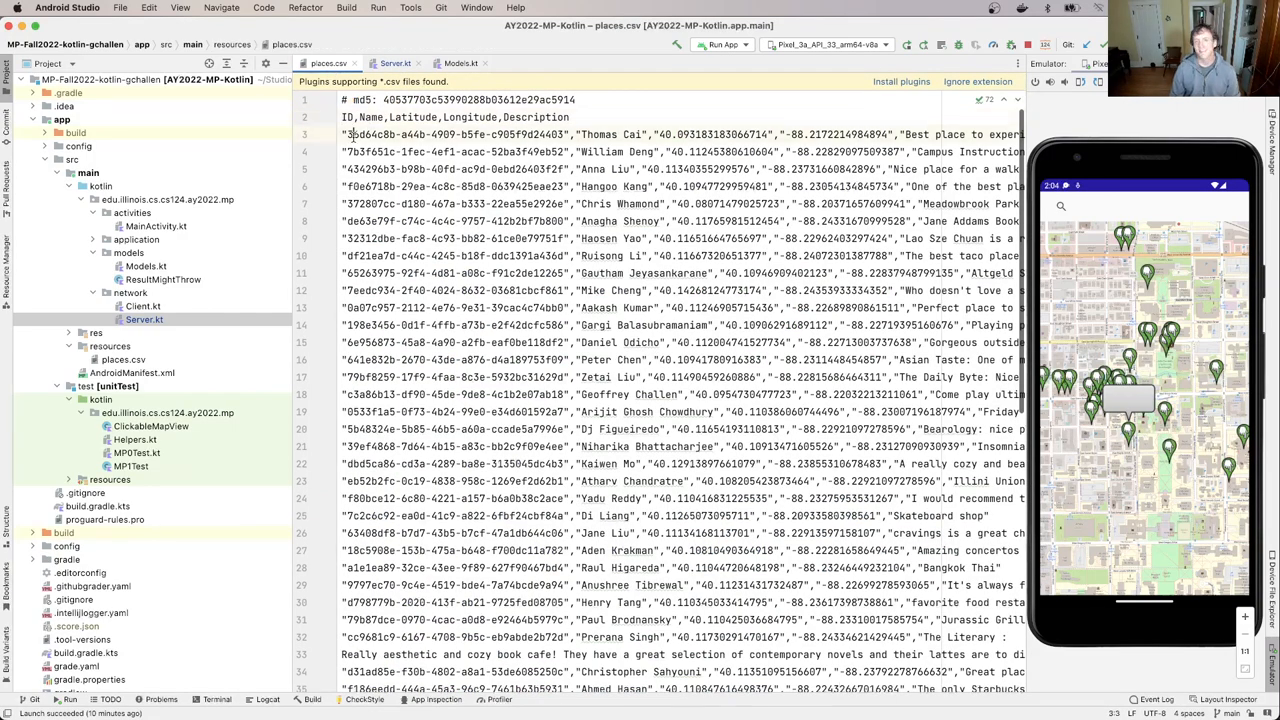
left_click(395, 63)
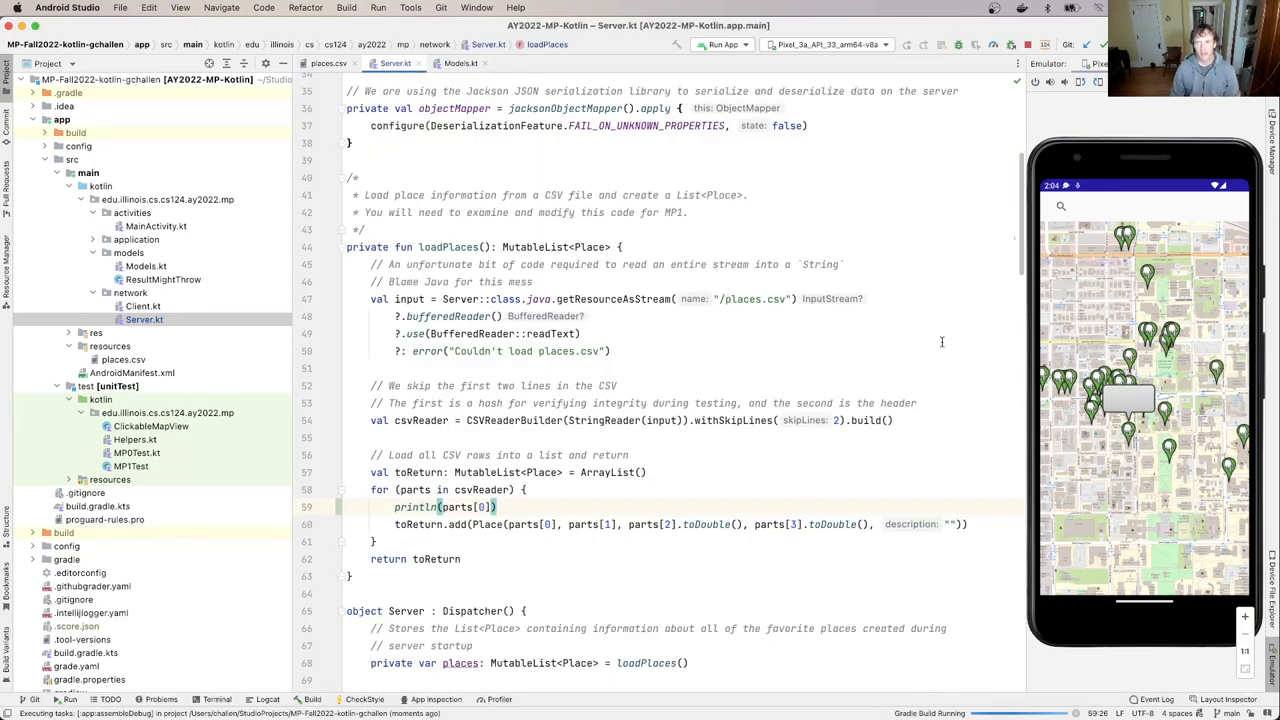
Step: Check the printed place IDs in Logcat and terminate the running app to relaunch it
left_click(267, 699)
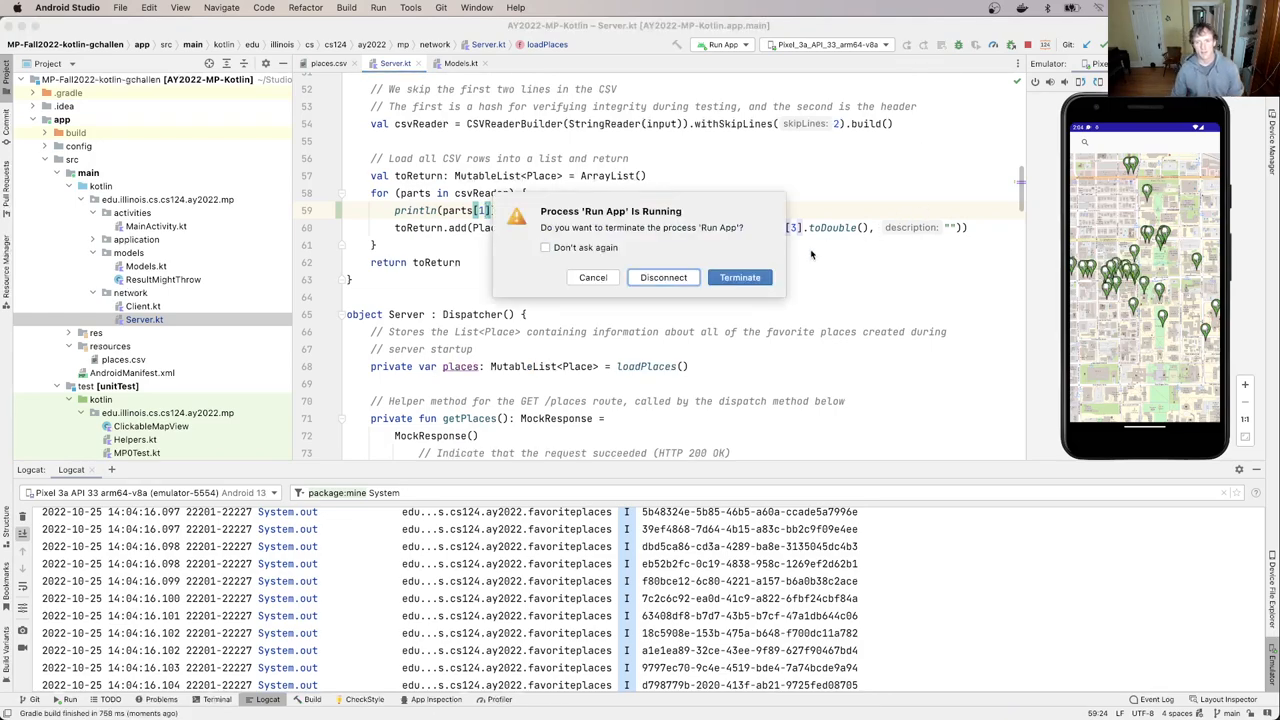
left_click(739, 277)
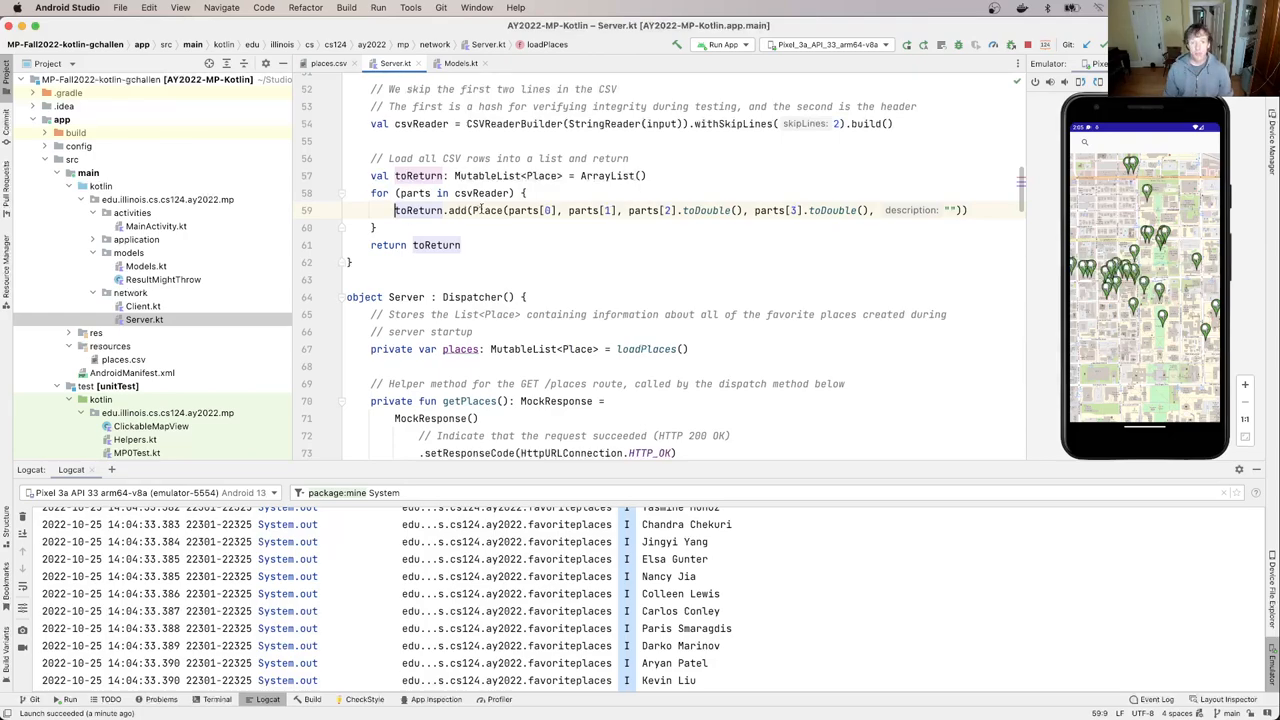
double_click(489, 210)
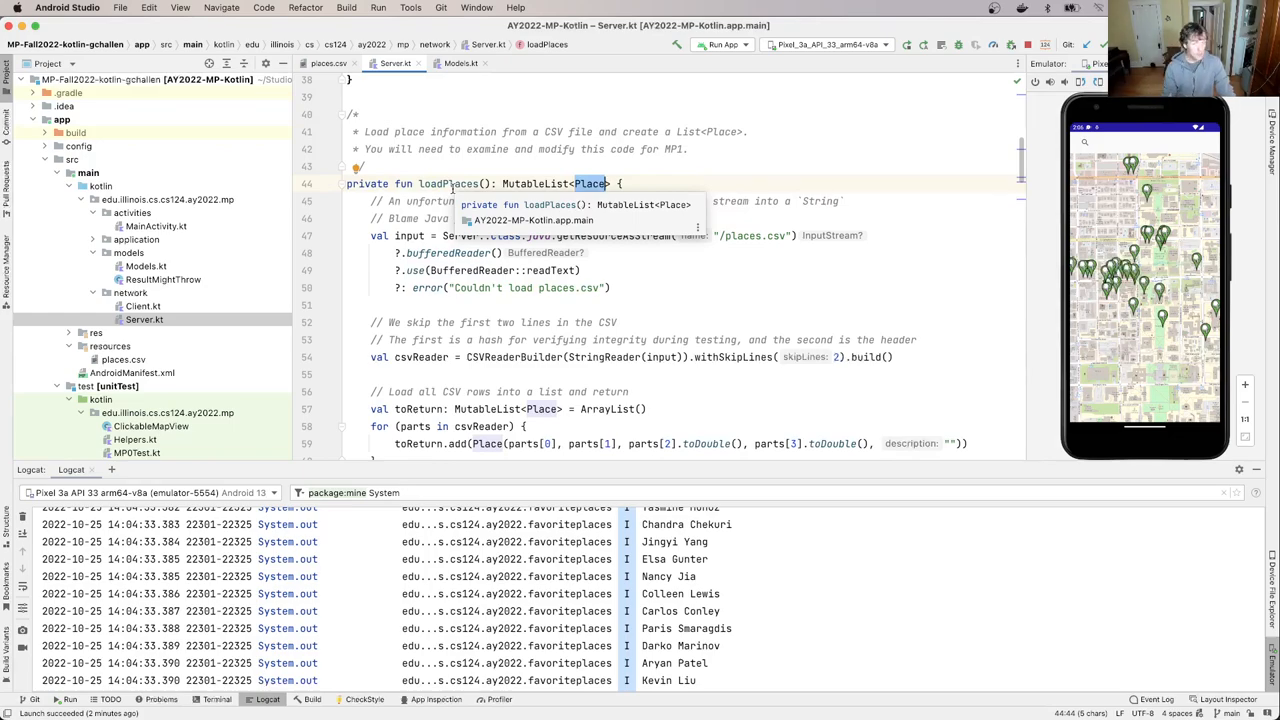
Step: Jump to the loadPlaces call site and scroll down to getPlaces in Server.kt
left_click(449, 184)
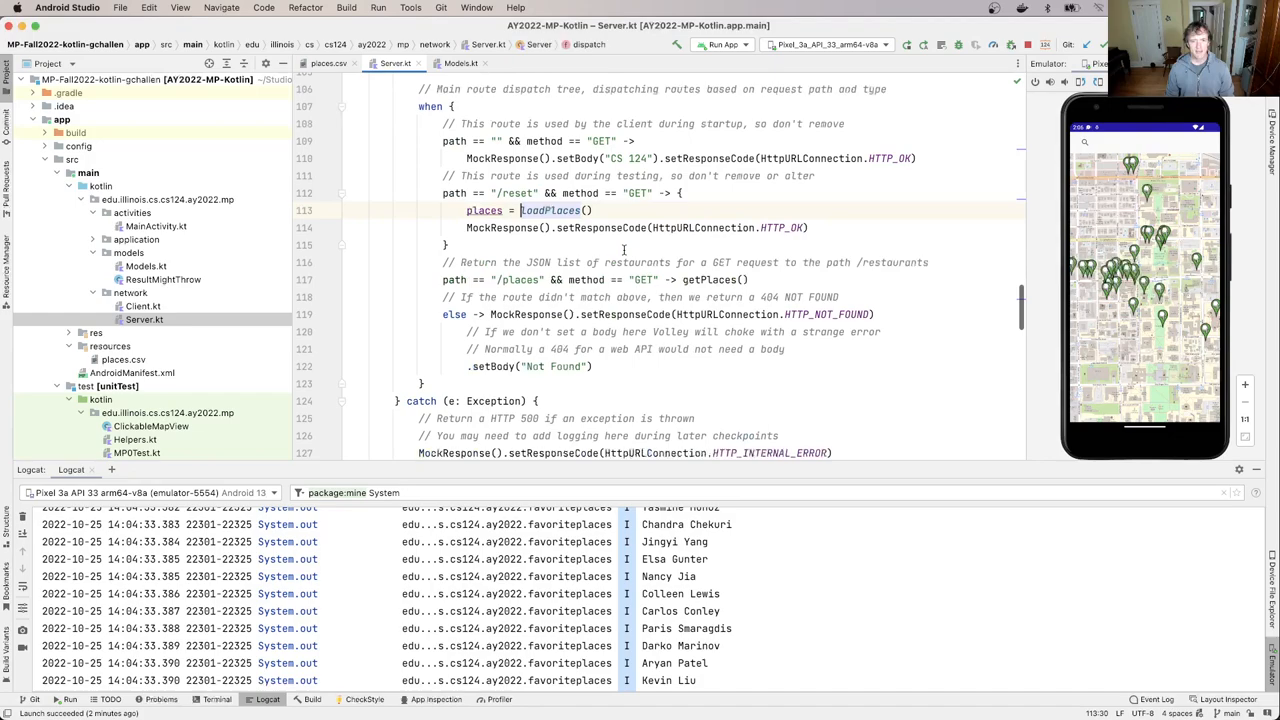
scroll("down", 3)
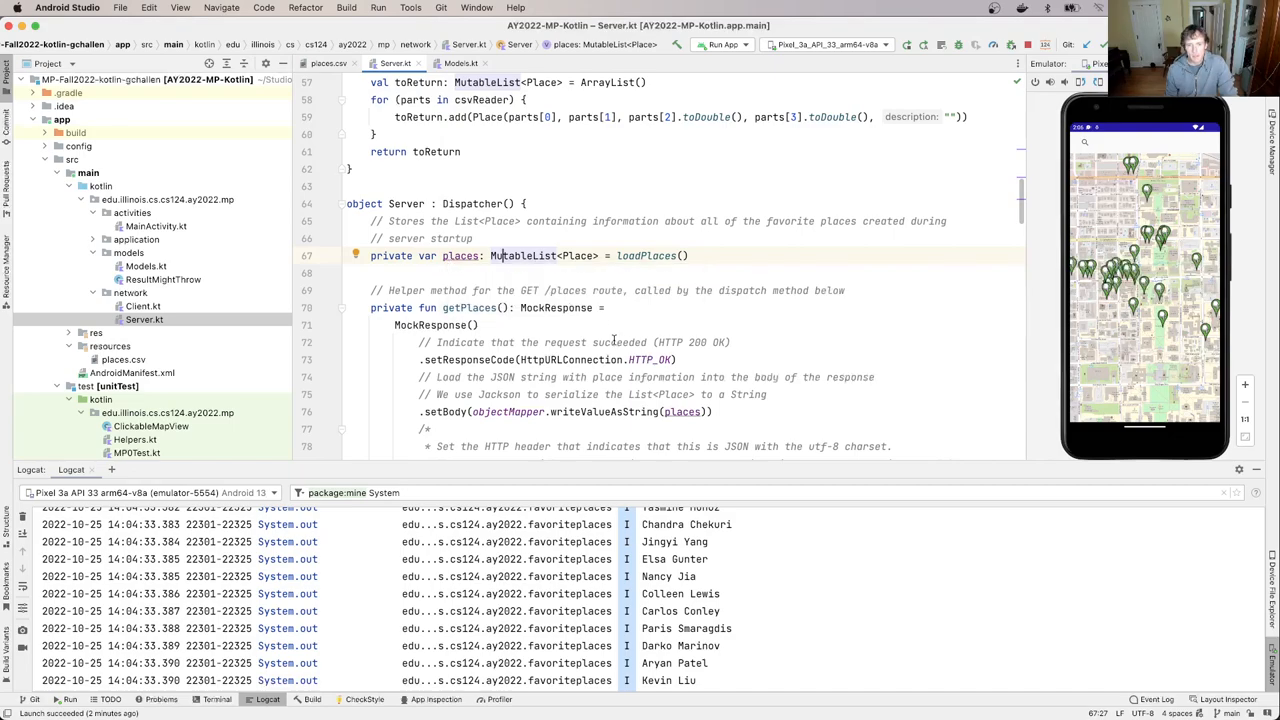
scroll("down", 3)
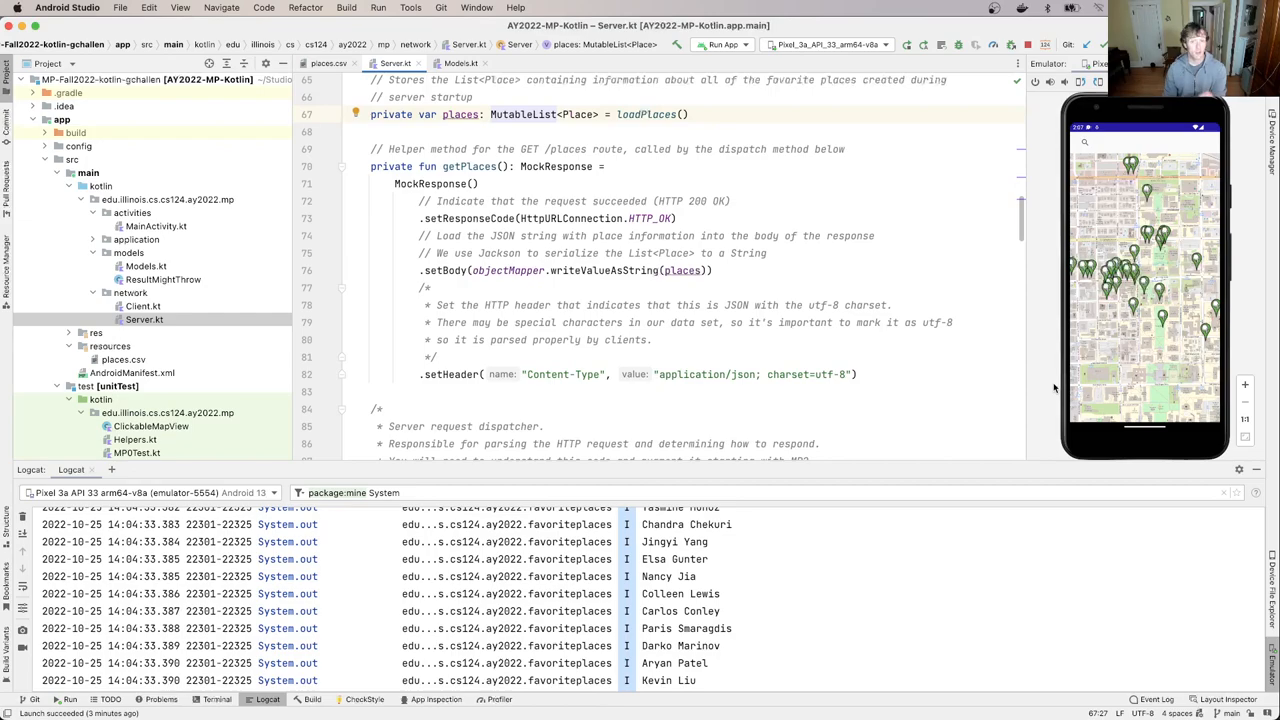
mouse_move(1131, 468)
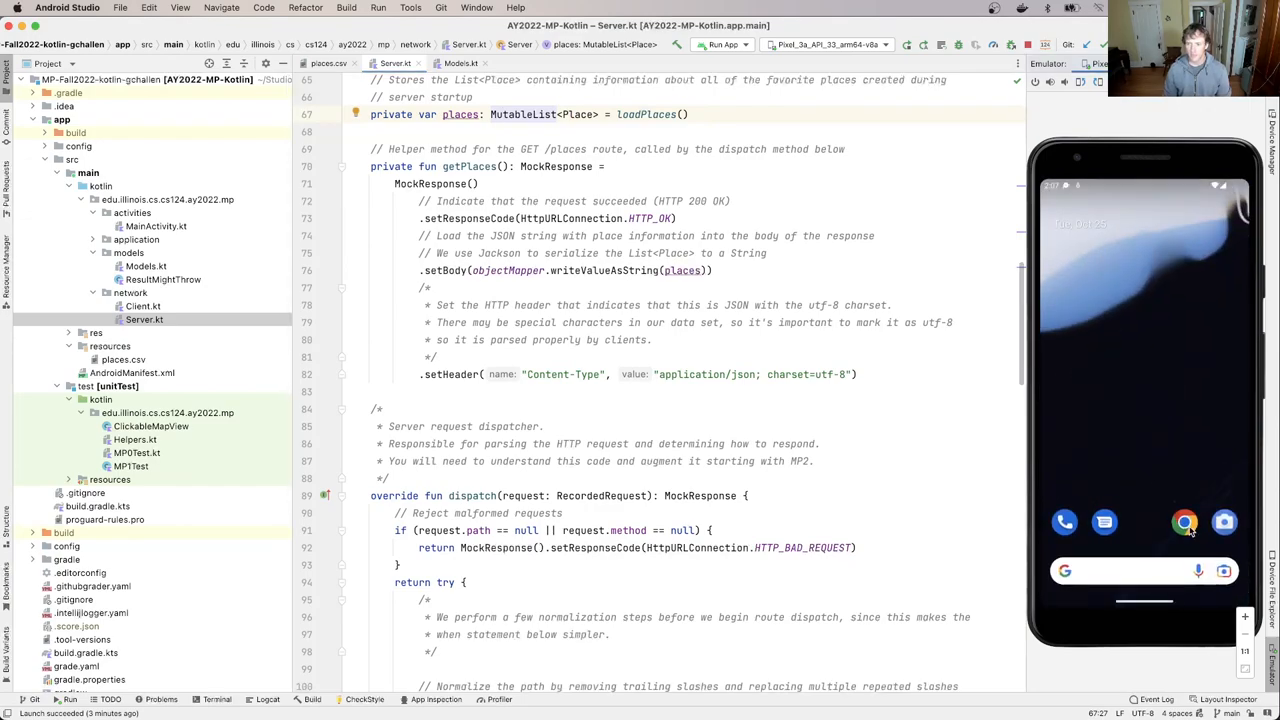
Step: Open the emulator's Chrome address bar, then check DEFAULT_SERVER_PORT 8989 in FavoritePlacesApplication.kt
left_click(1184, 522)
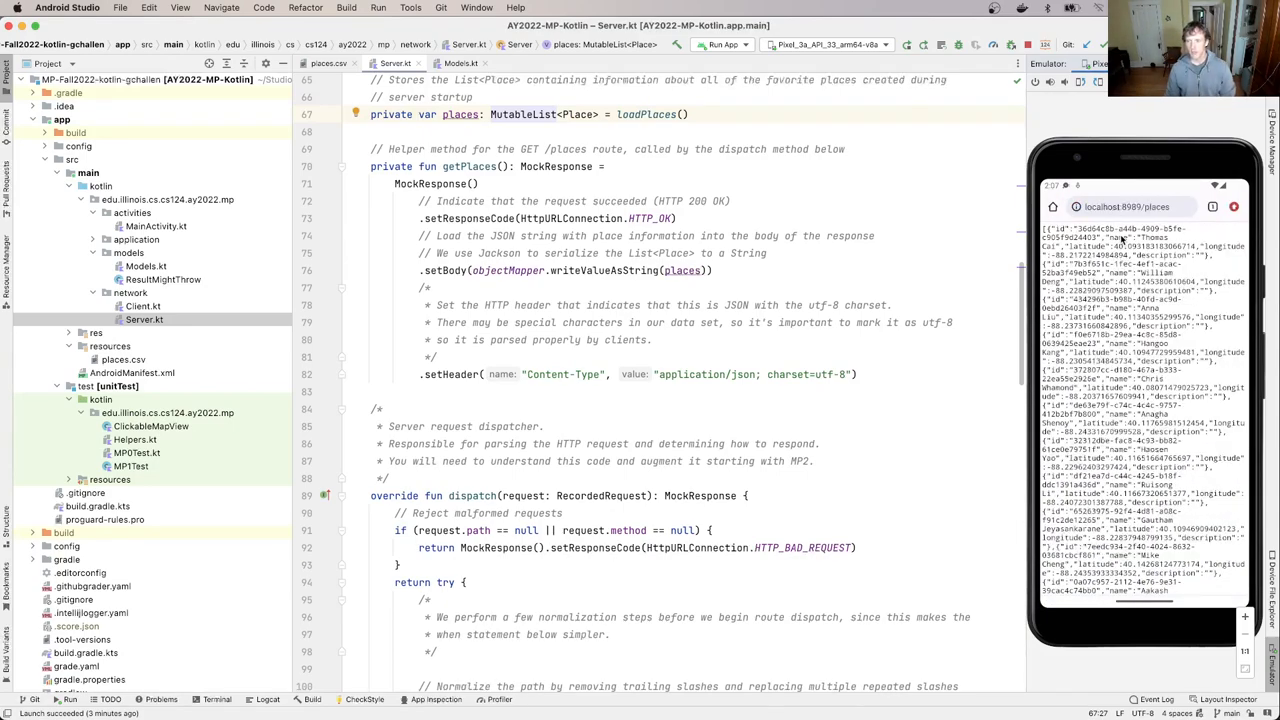
left_click(1130, 206)
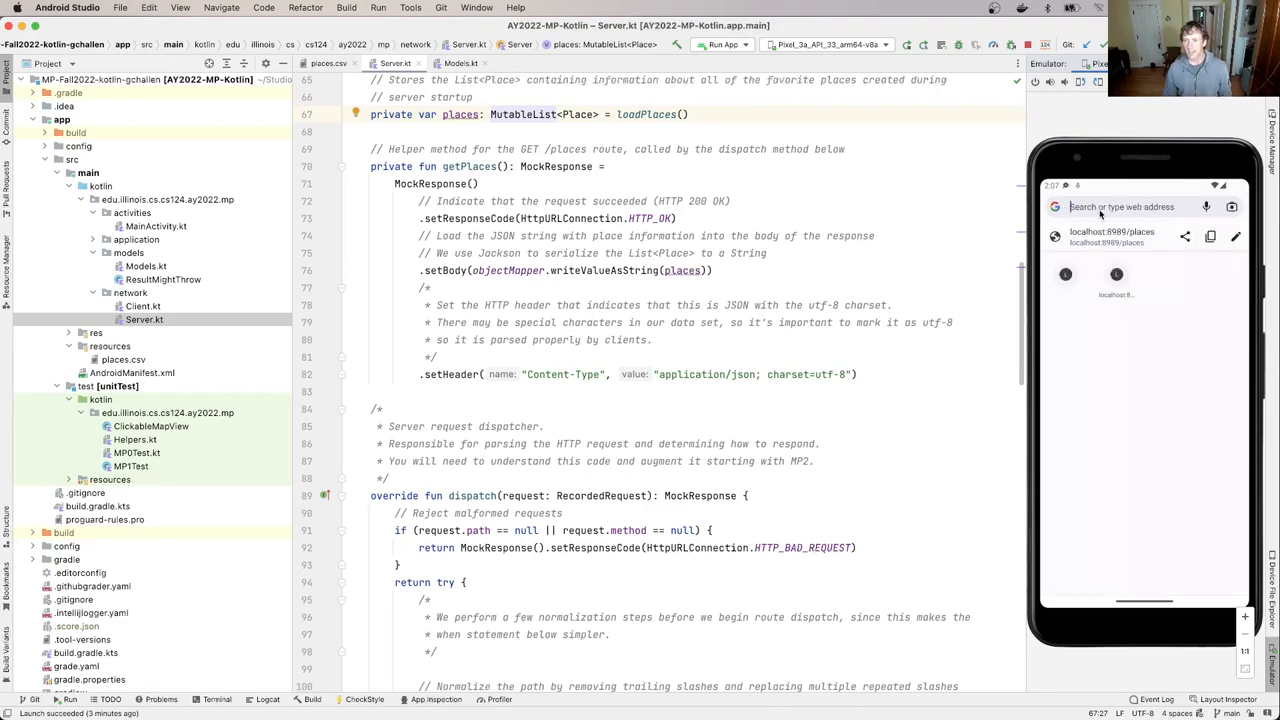
left_click(1120, 207)
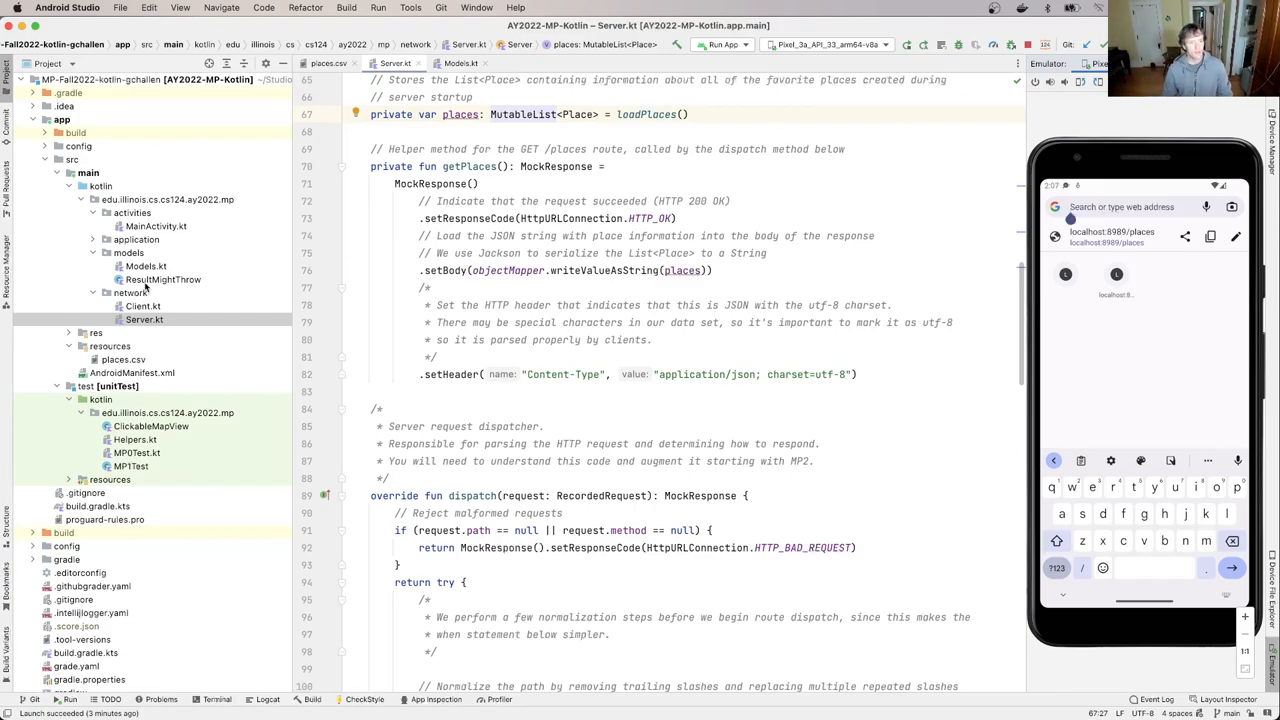
left_click(179, 252)
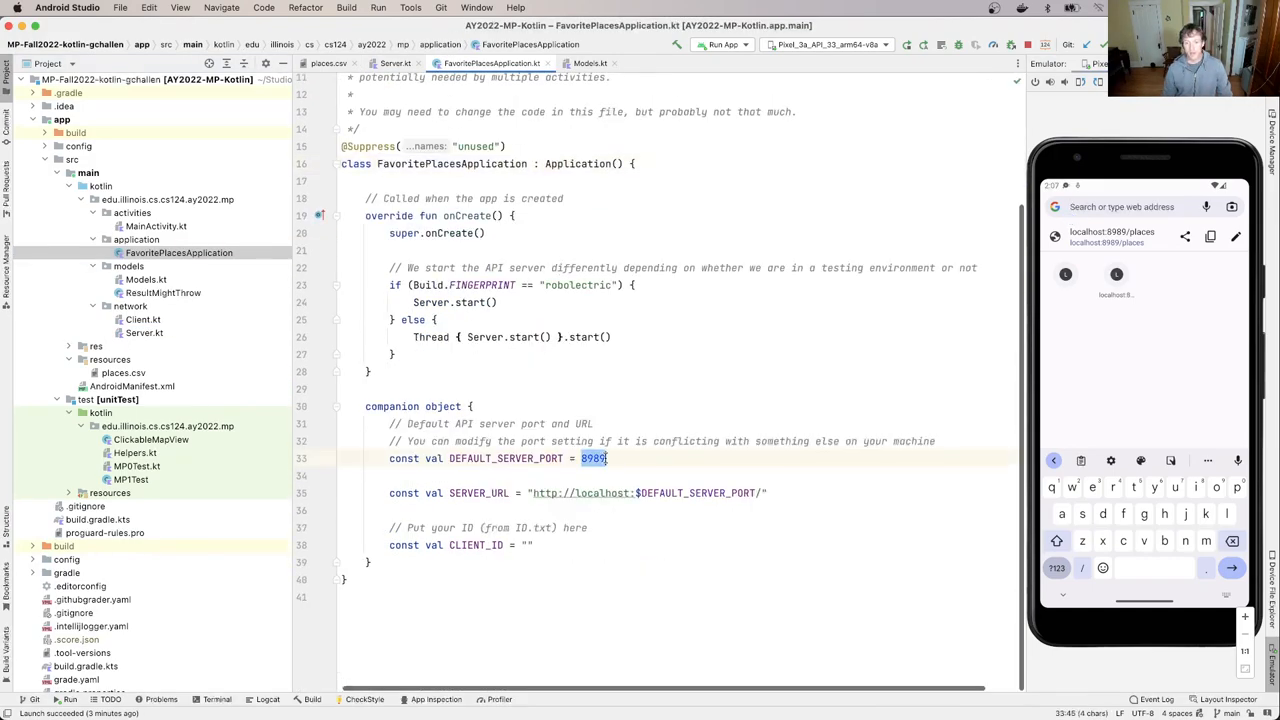
Step: Load localhost:8989/places in the emulator browser and return to Server.kt
left_click(593, 458)
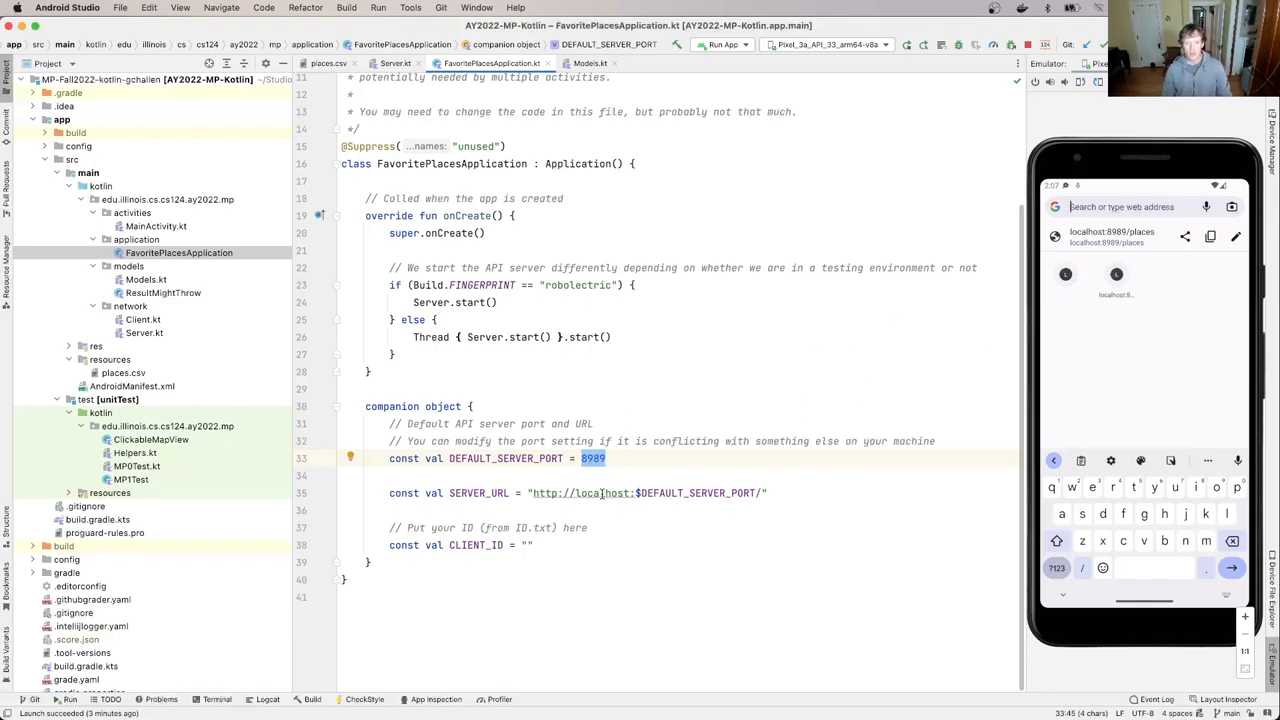
mouse_move(620, 220)
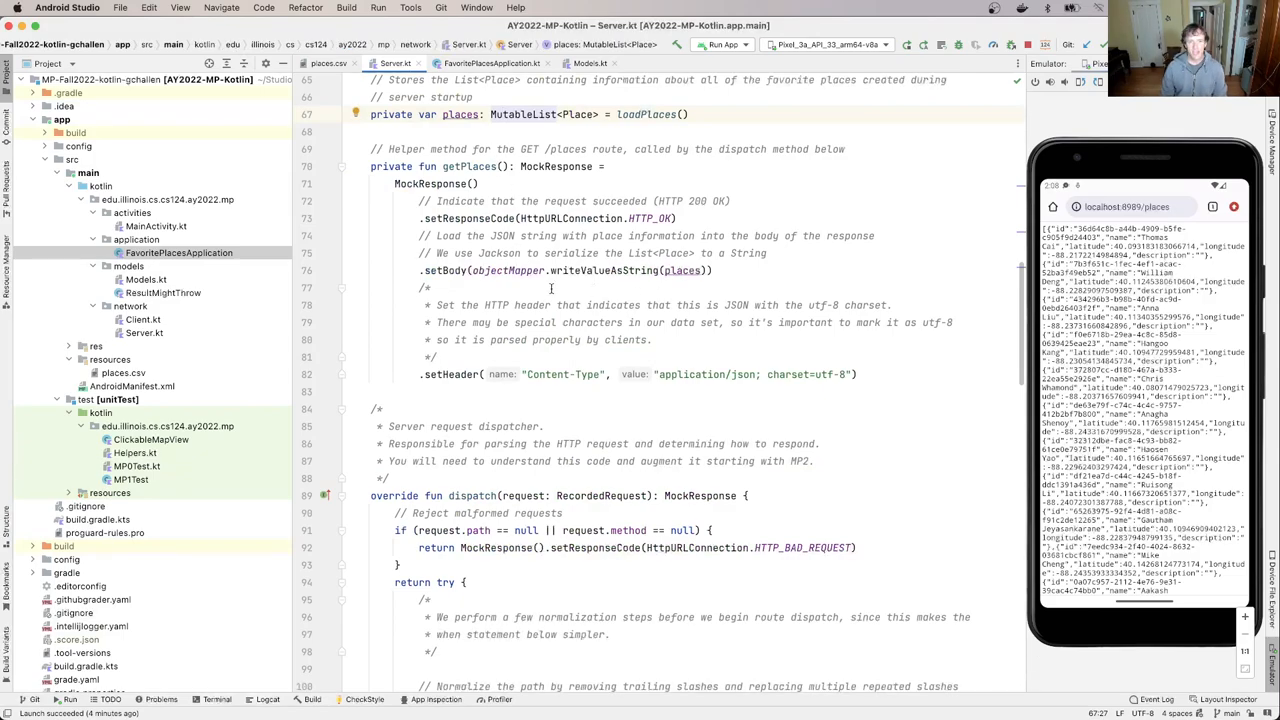
Step: Scroll through Server.kt's dispatch and getPlaces, then open Client.kt
scroll("down", 3)
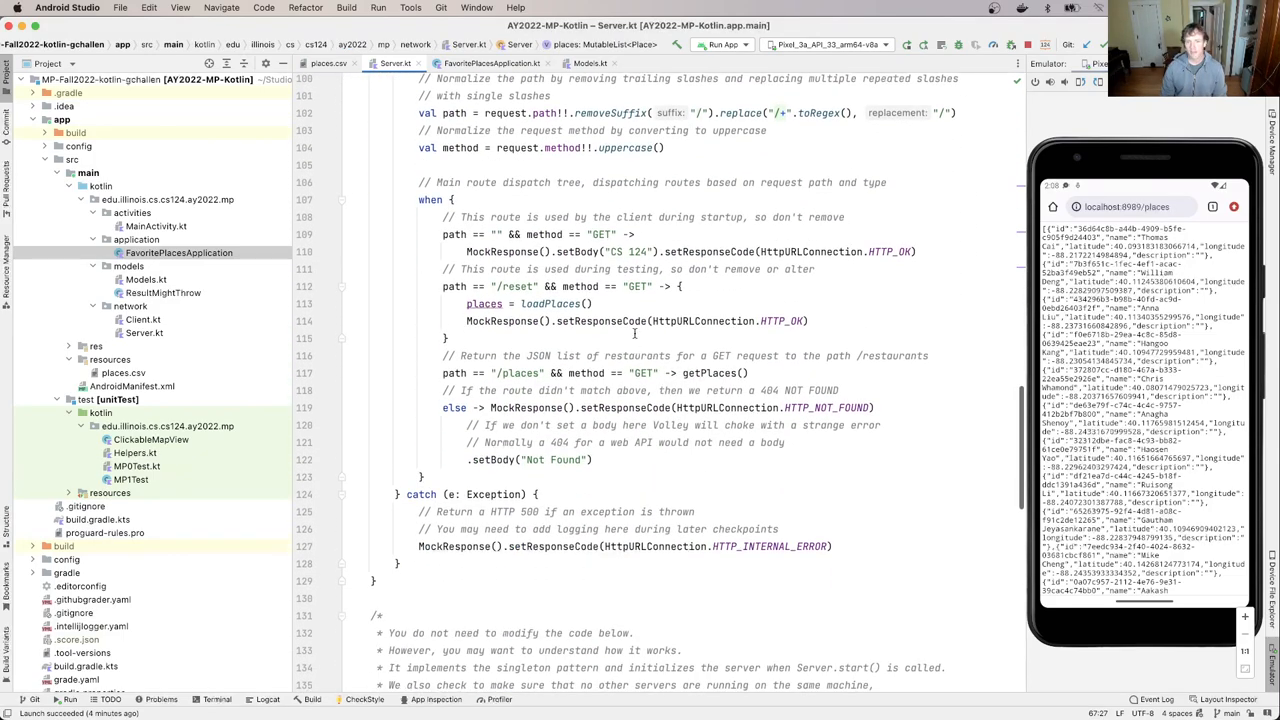
double_click(520, 373)
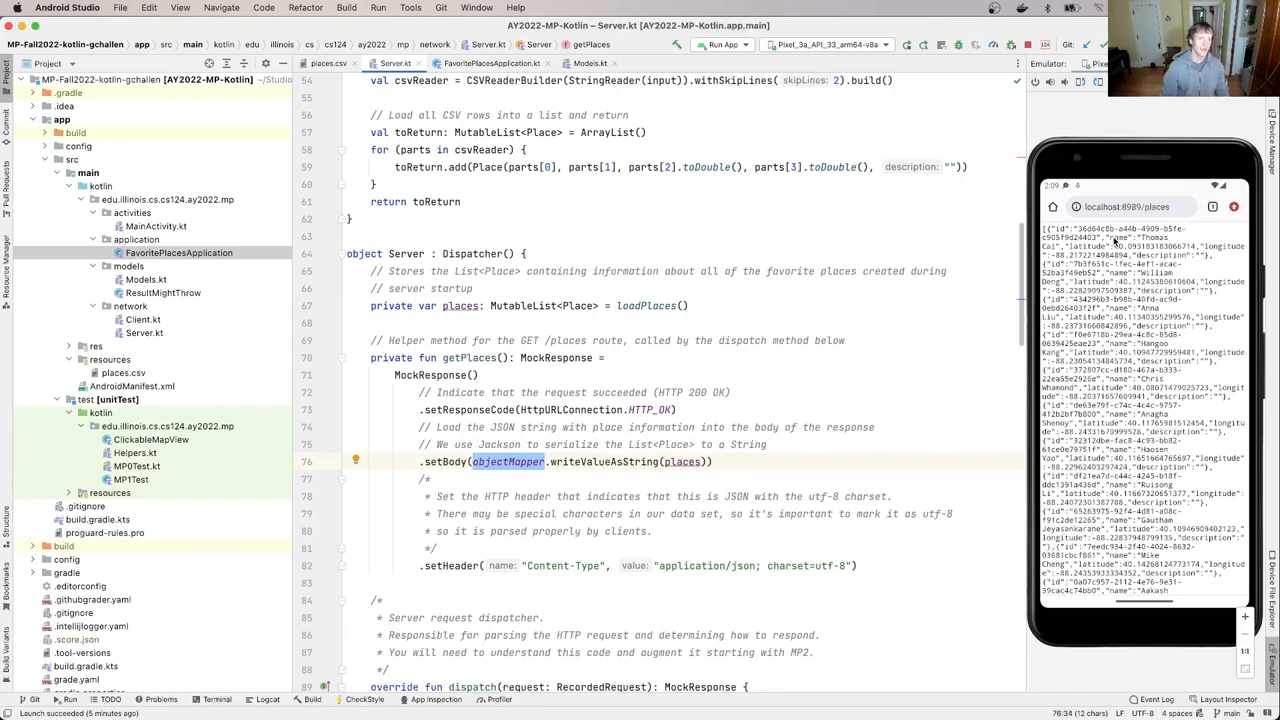
mouse_move(236, 352)
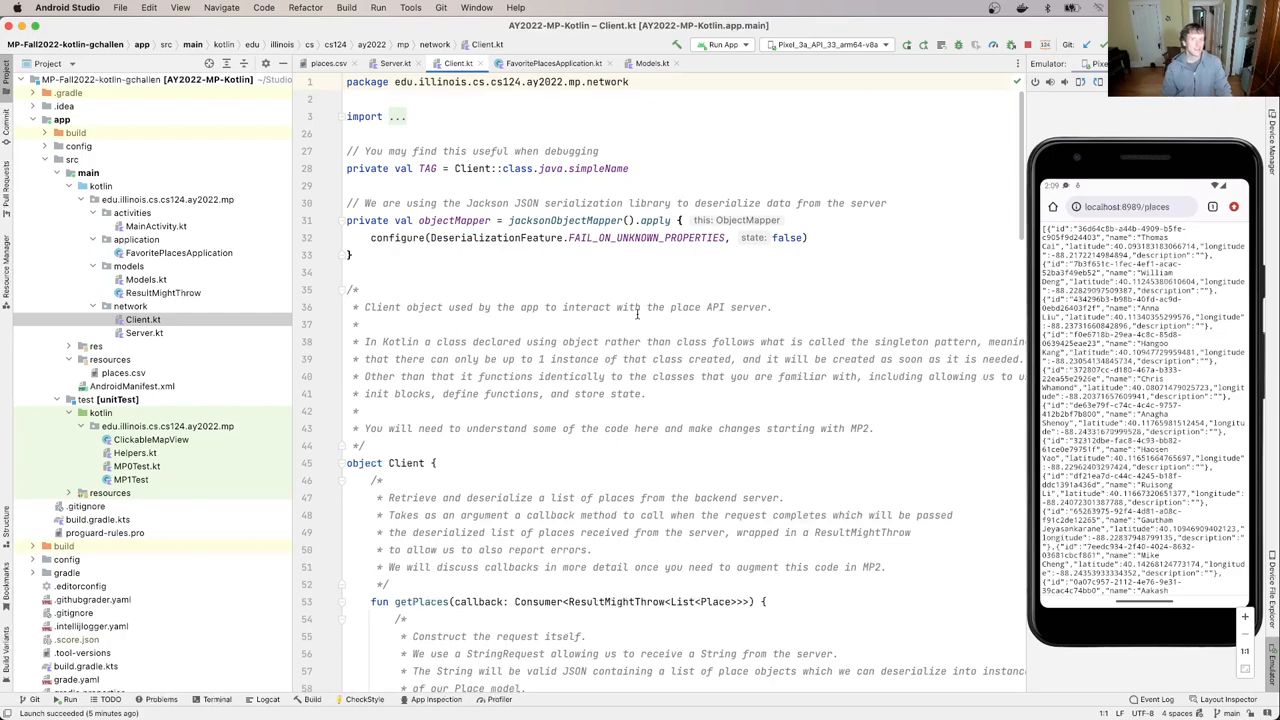
Step: Add println(response) at the start of getPlaces' try block in Client.kt
scroll("down", 3)
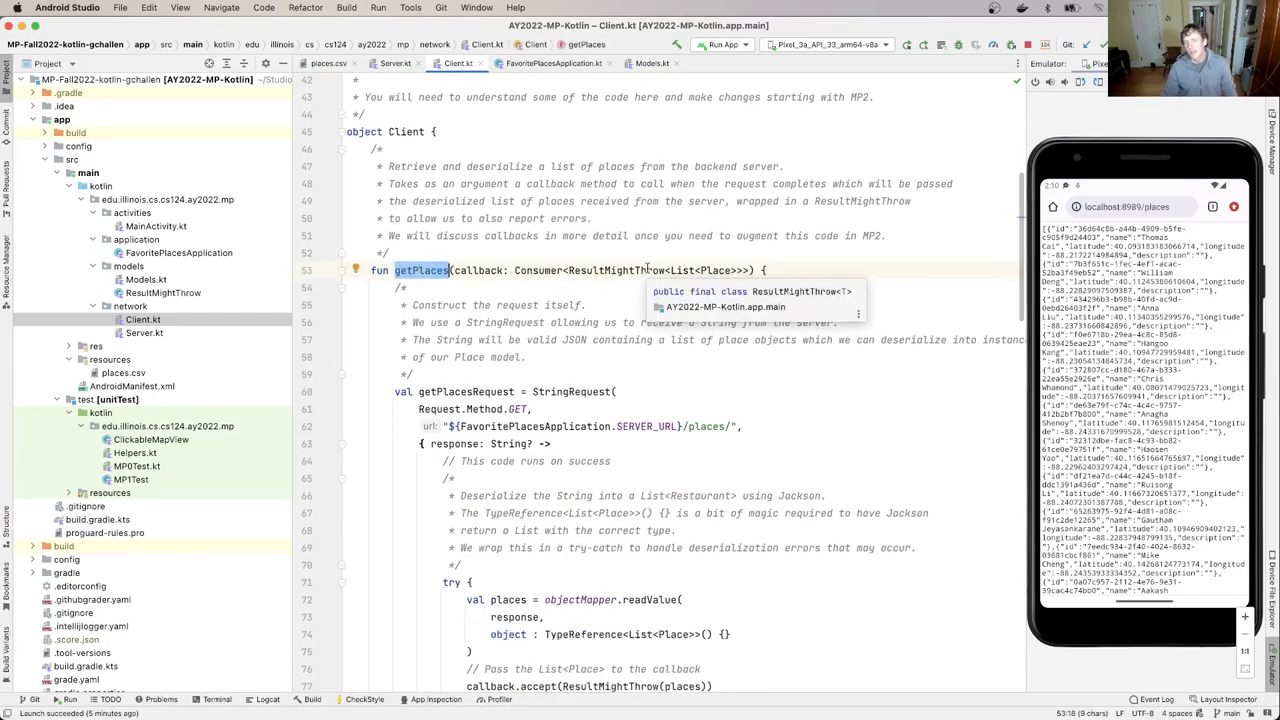
scroll("down", 3)
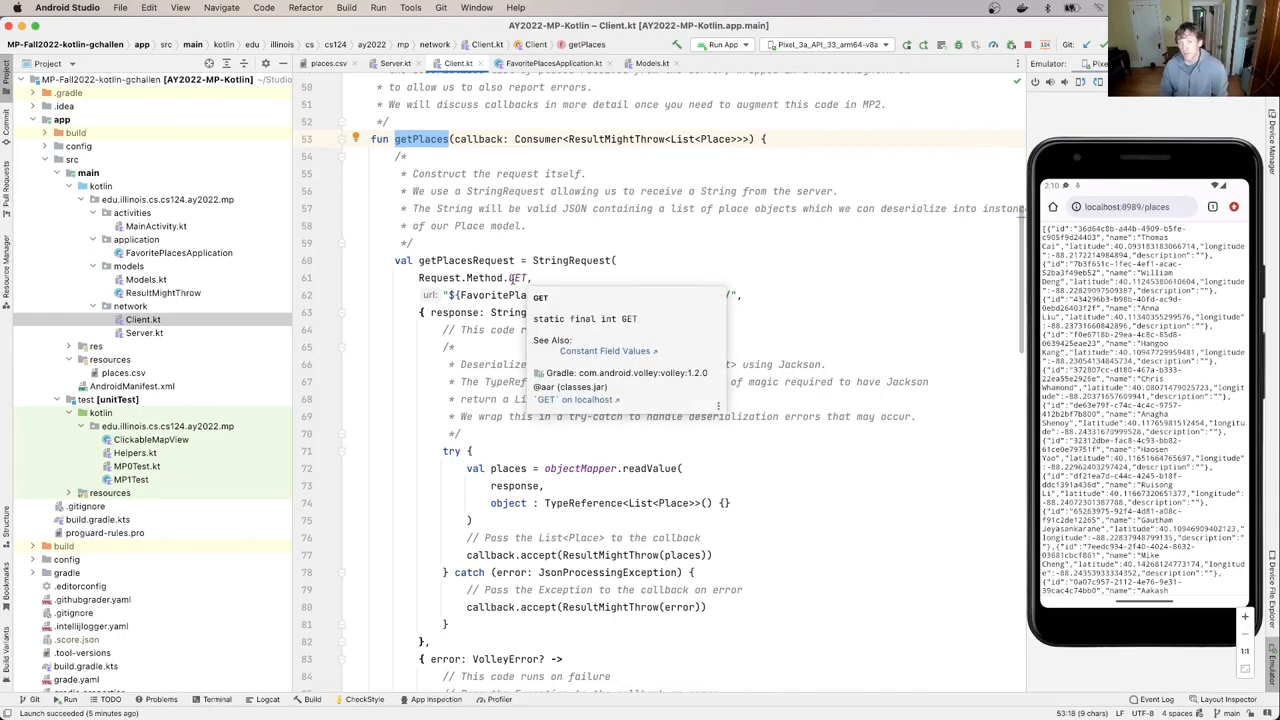
mouse_move(755, 275)
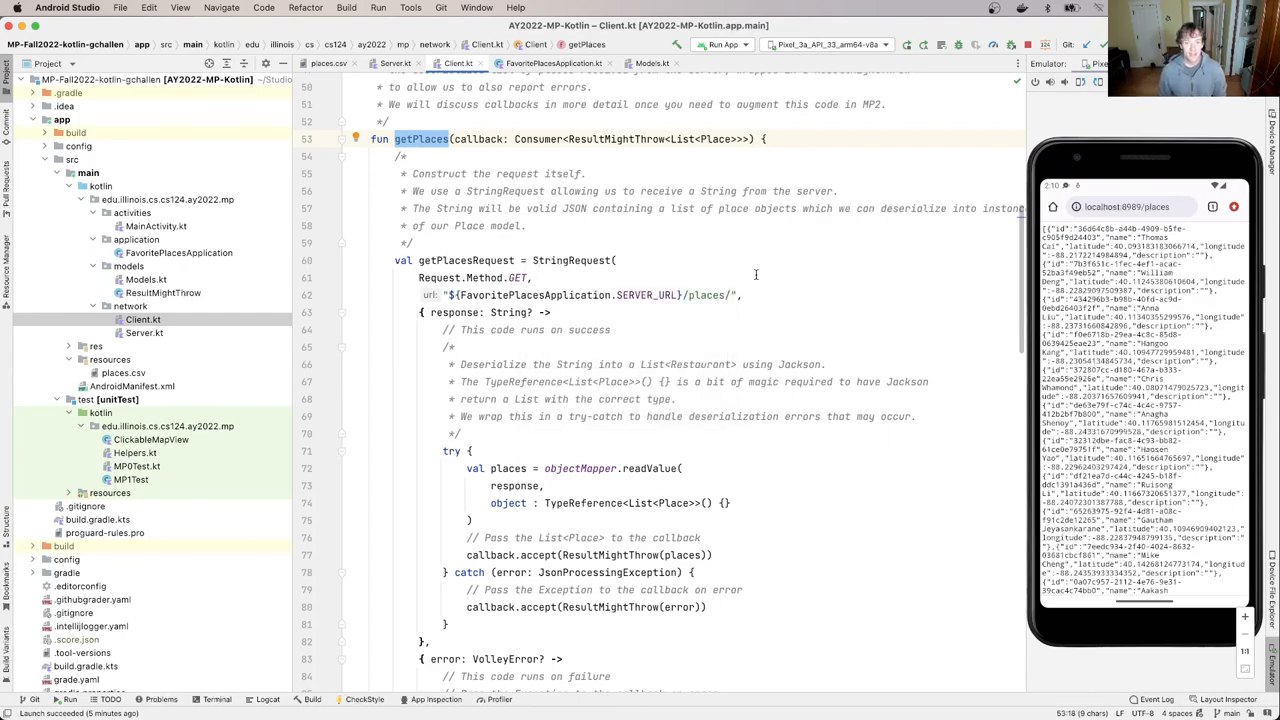
double_click(706, 295)
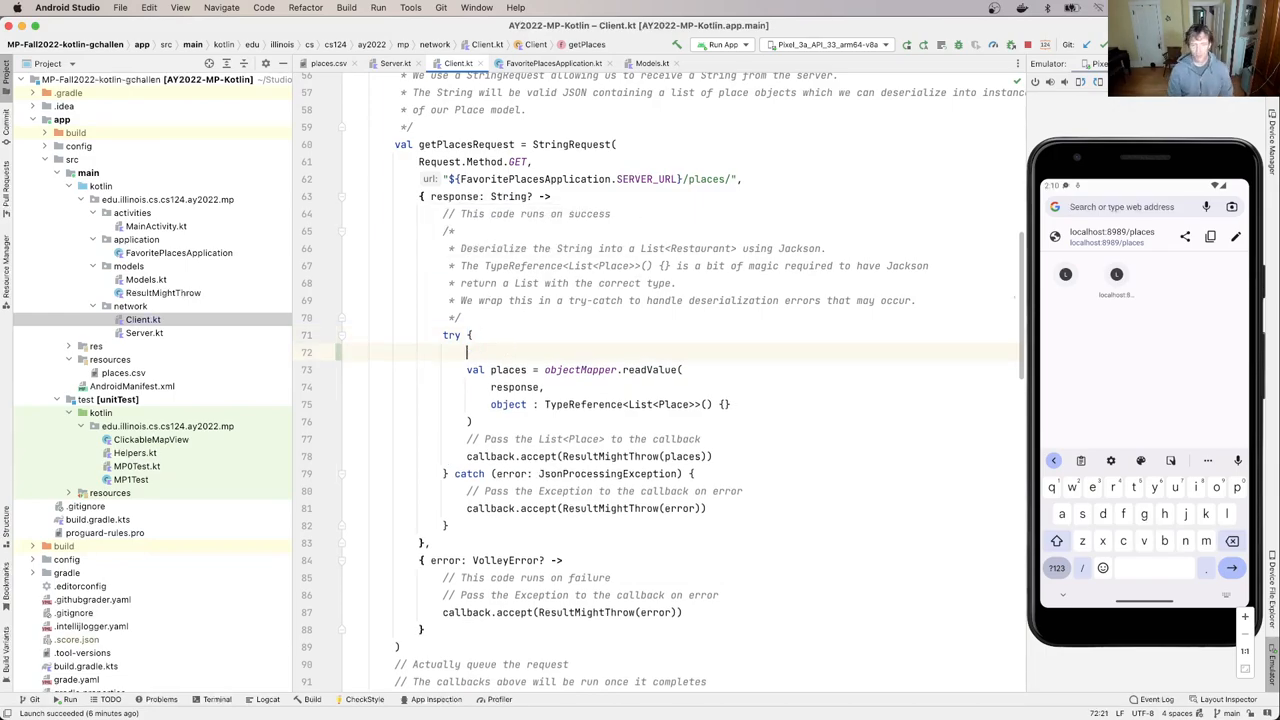
type("println(rep")
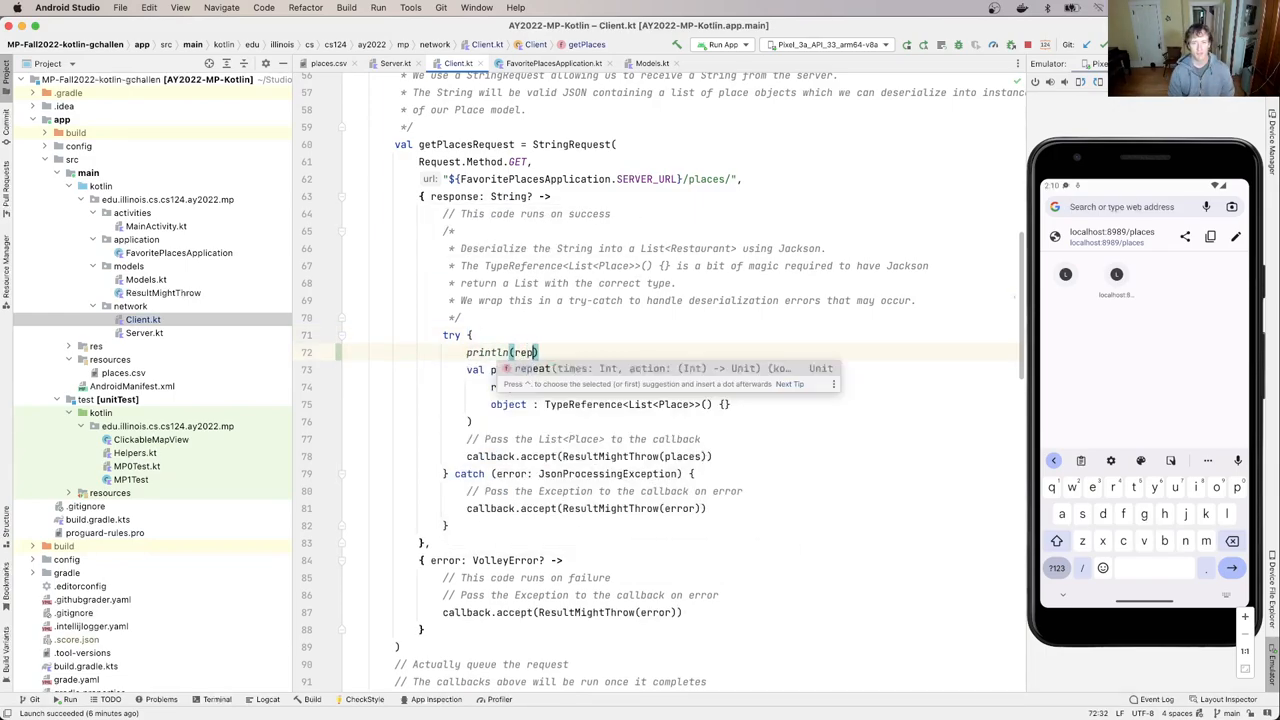
type("response")
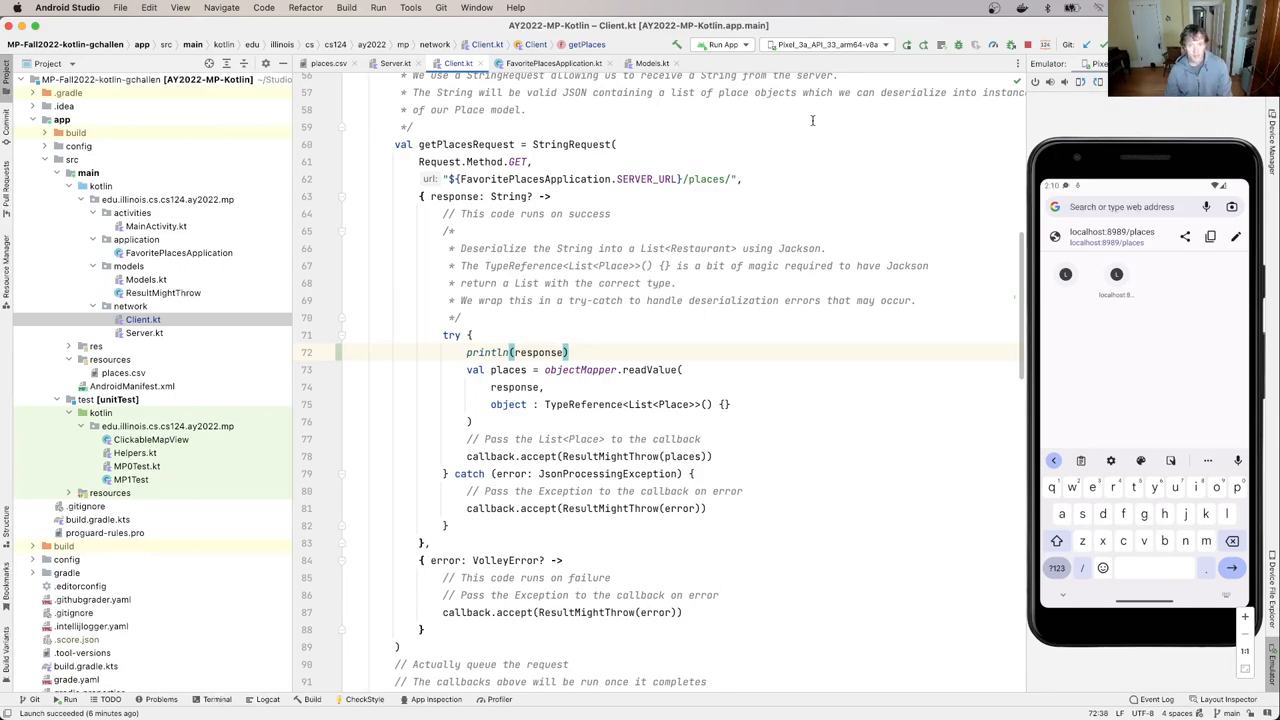
mouse_move(723, 44)
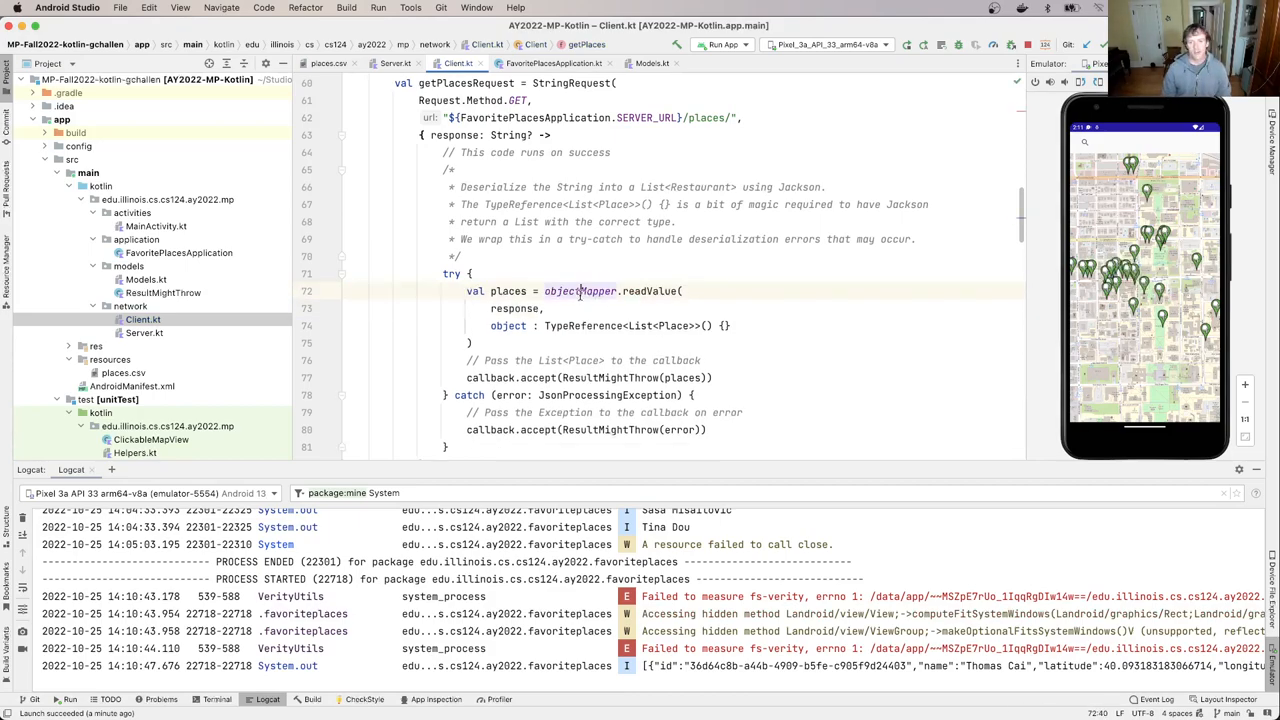
Step: Open MainActivity.kt to view onResume calling Client.getPlaces(this)
double_click(580, 291)
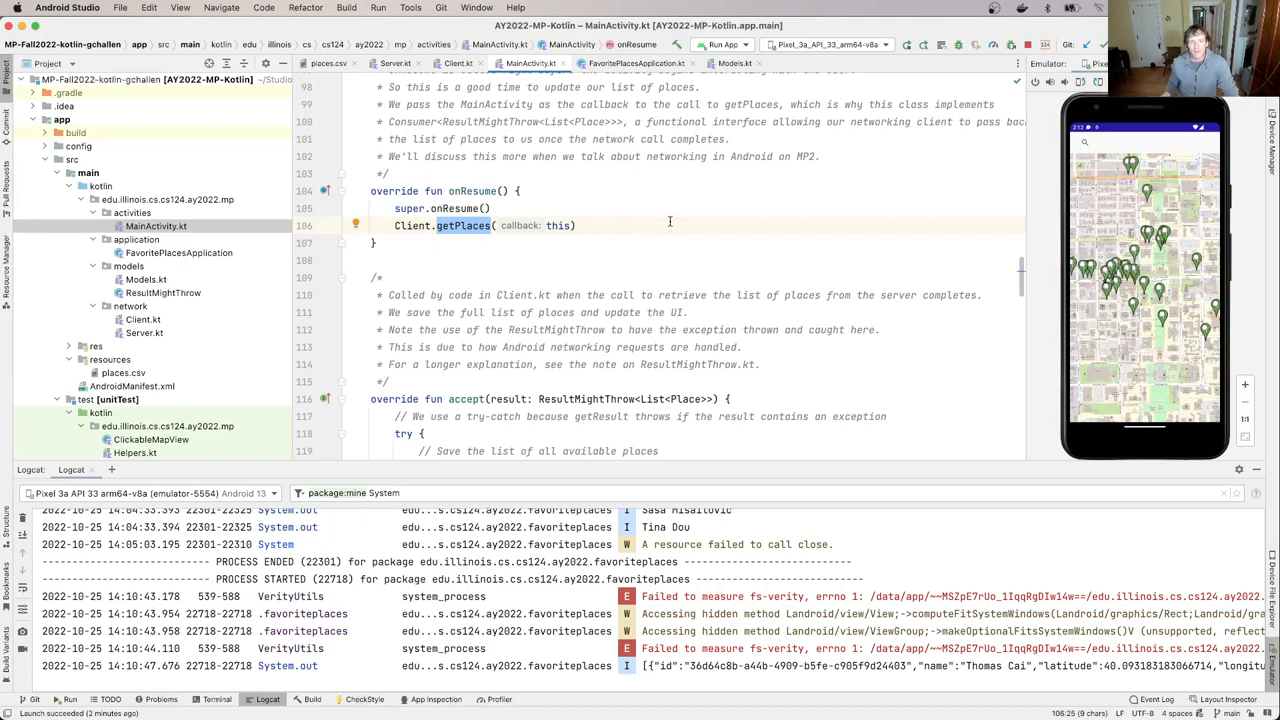
scroll("down", 3)
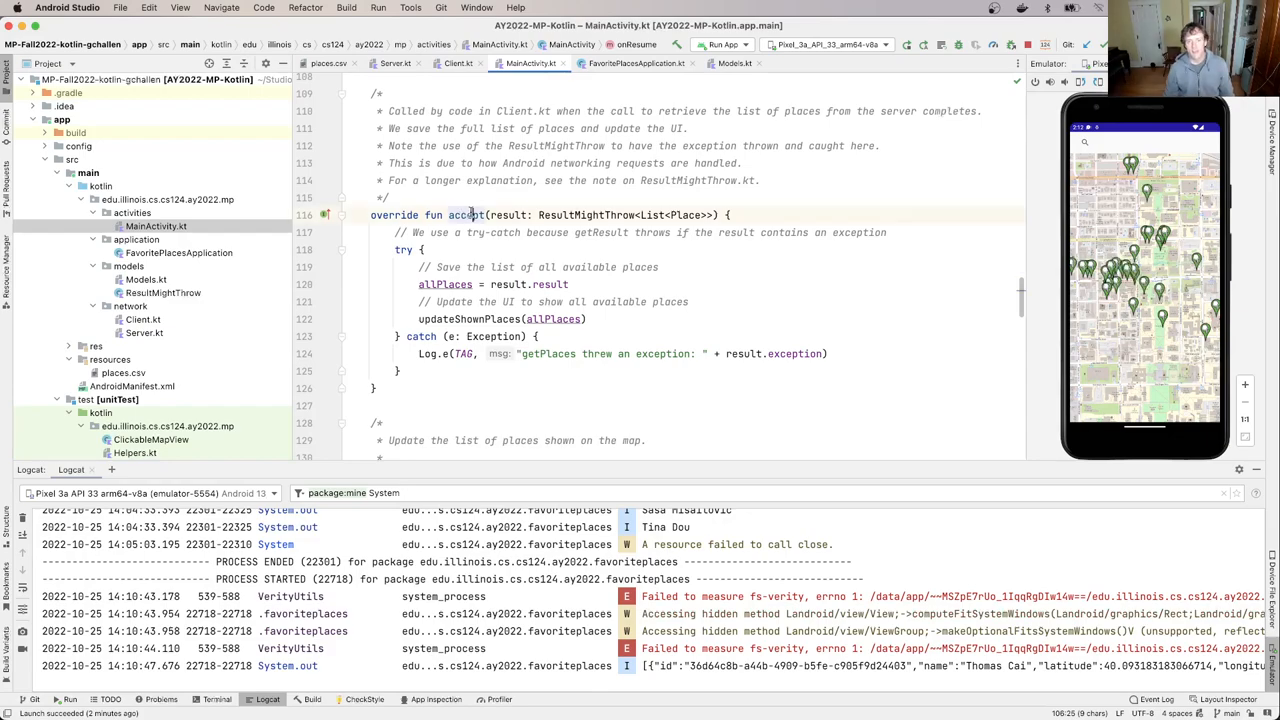
double_click(466, 215)
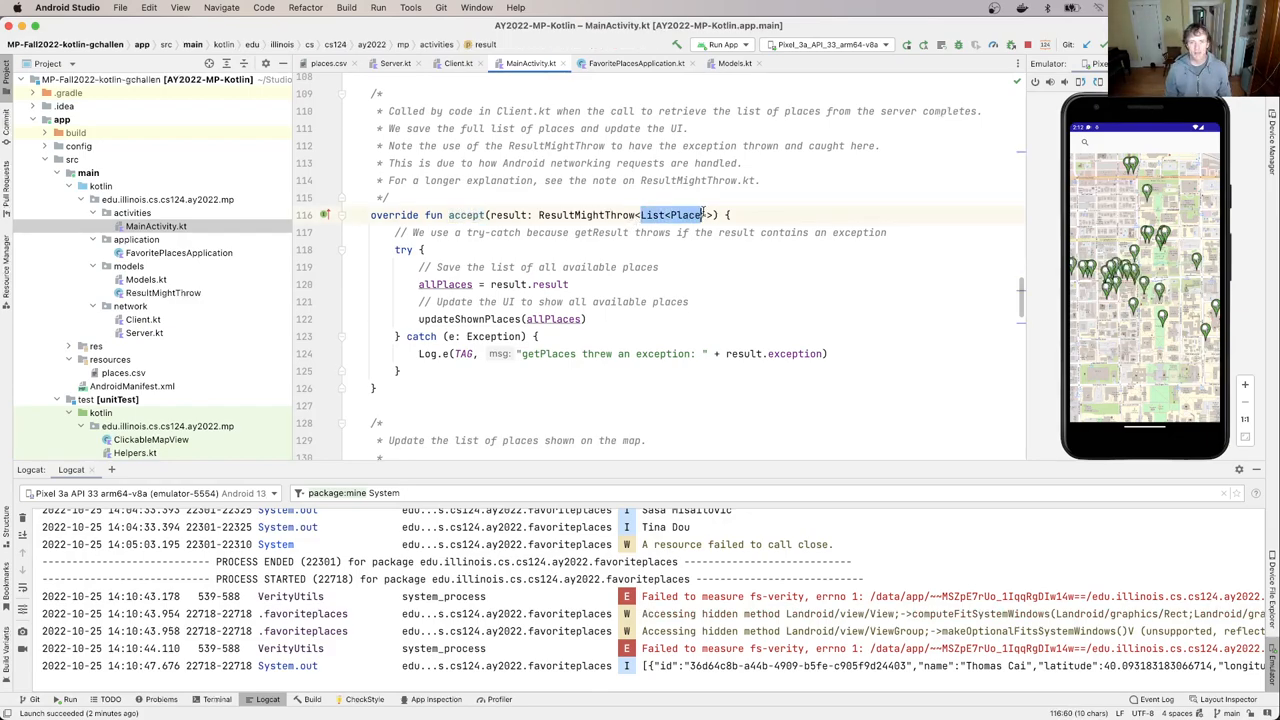
double_click(587, 214)
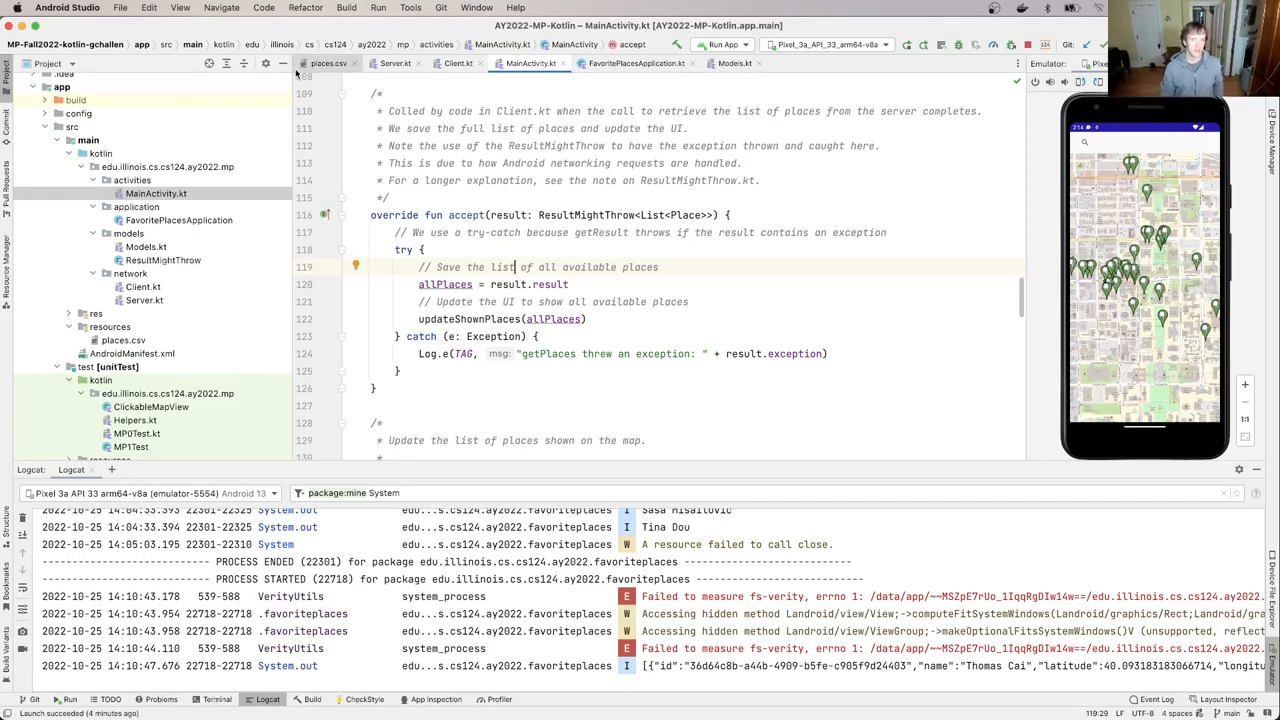
left_click(394, 63)
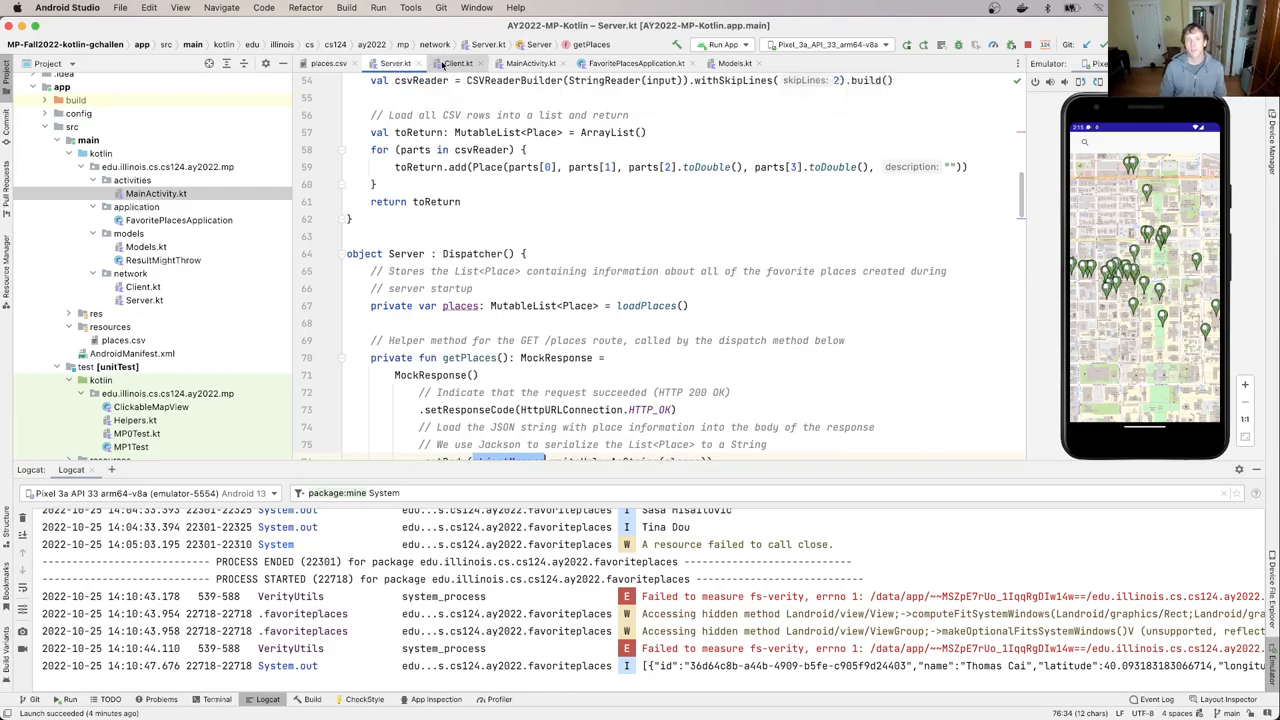
left_click(459, 63)
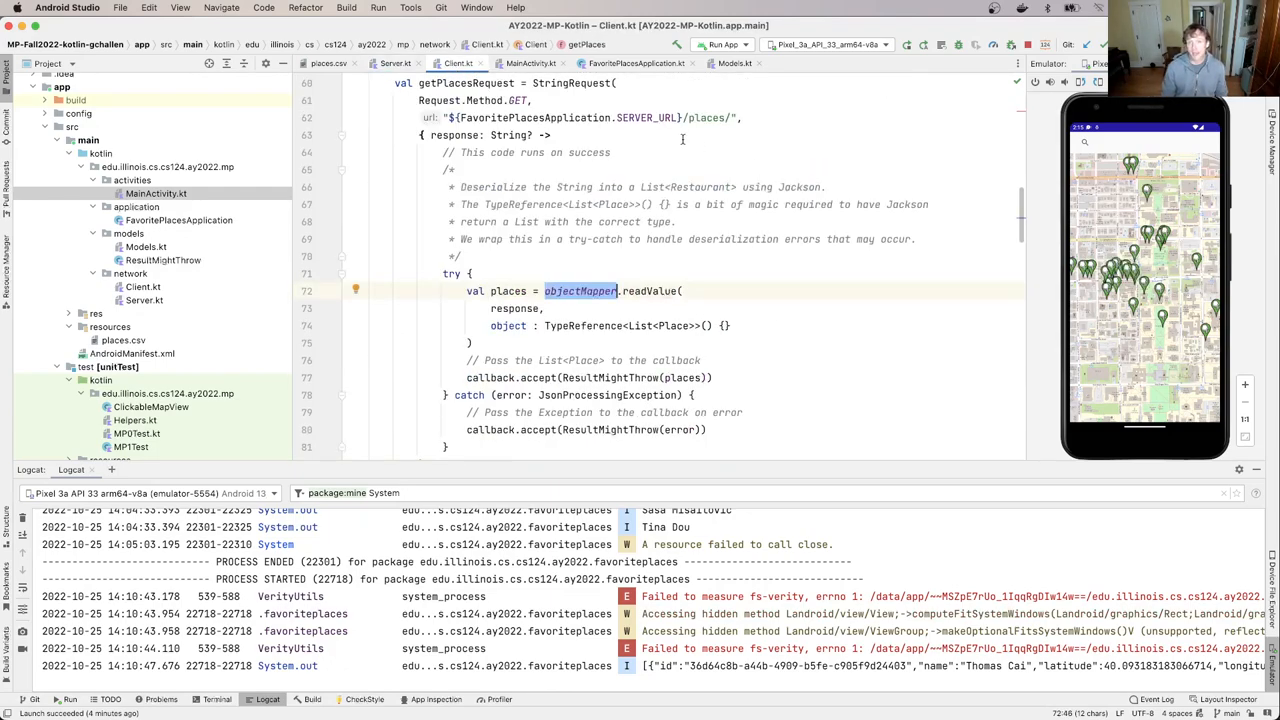
left_click(396, 63)
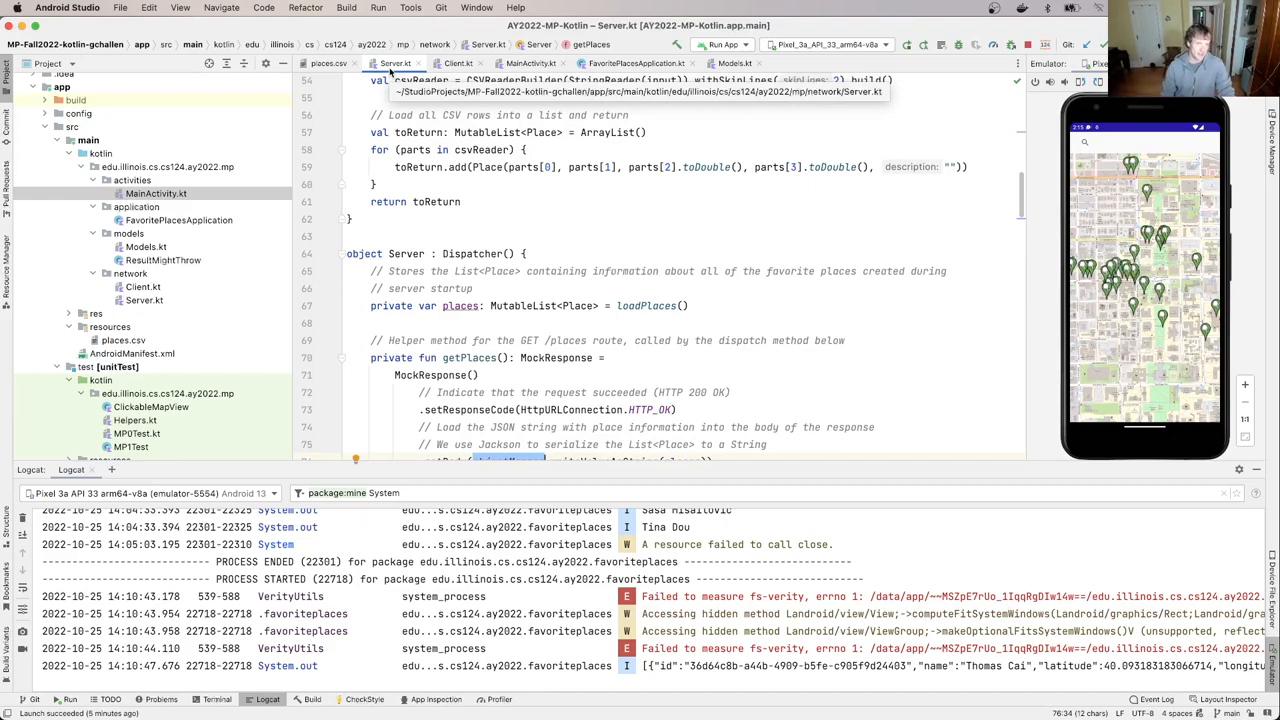
left_click(458, 63)
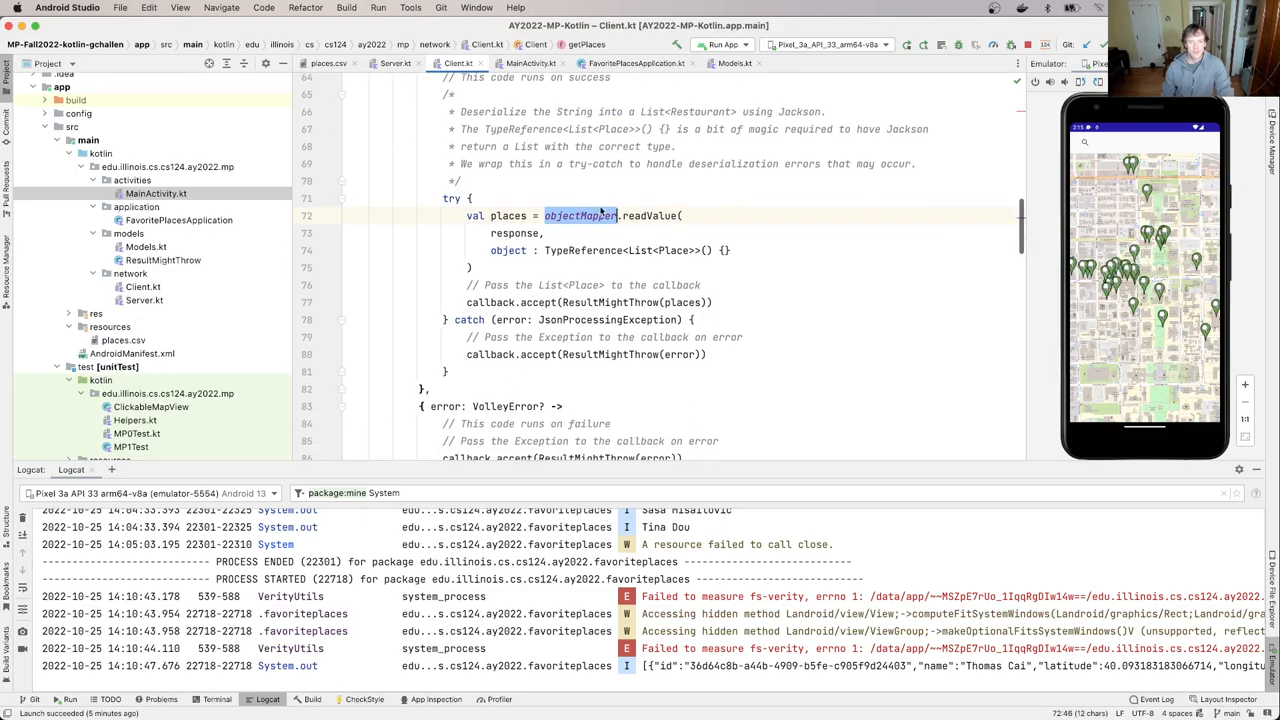
left_click(591, 215)
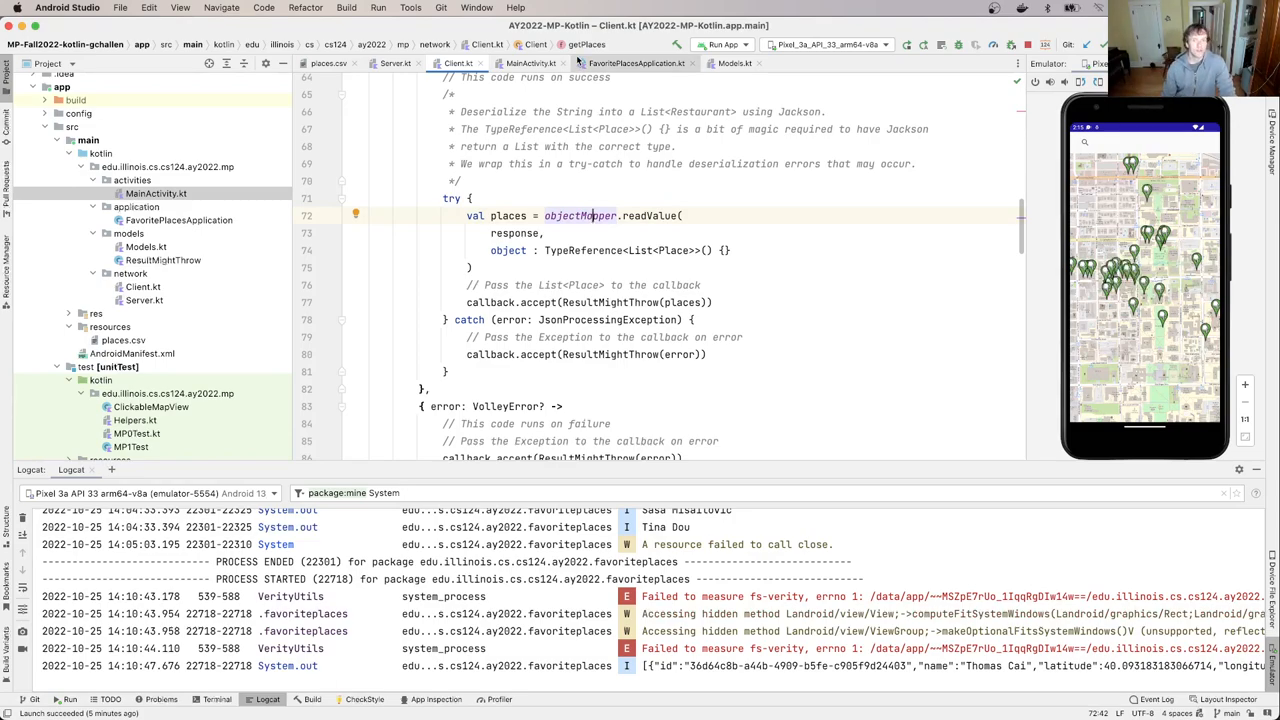
left_click(530, 63)
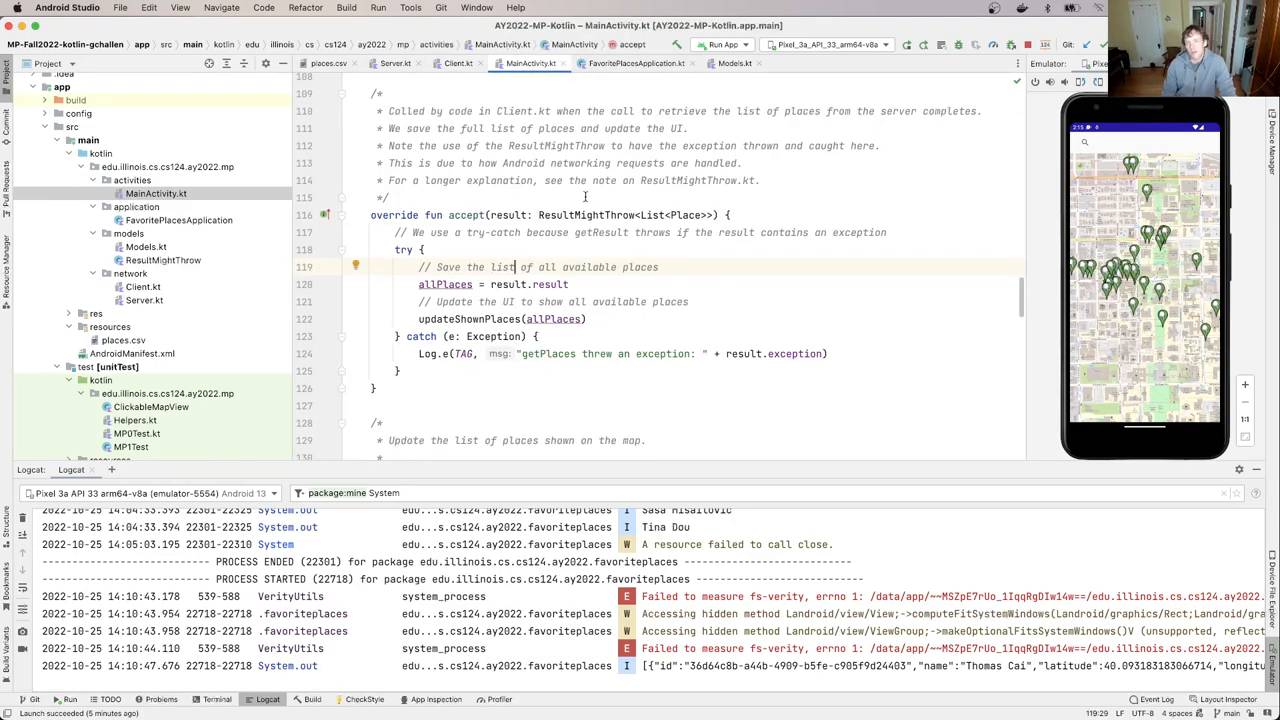